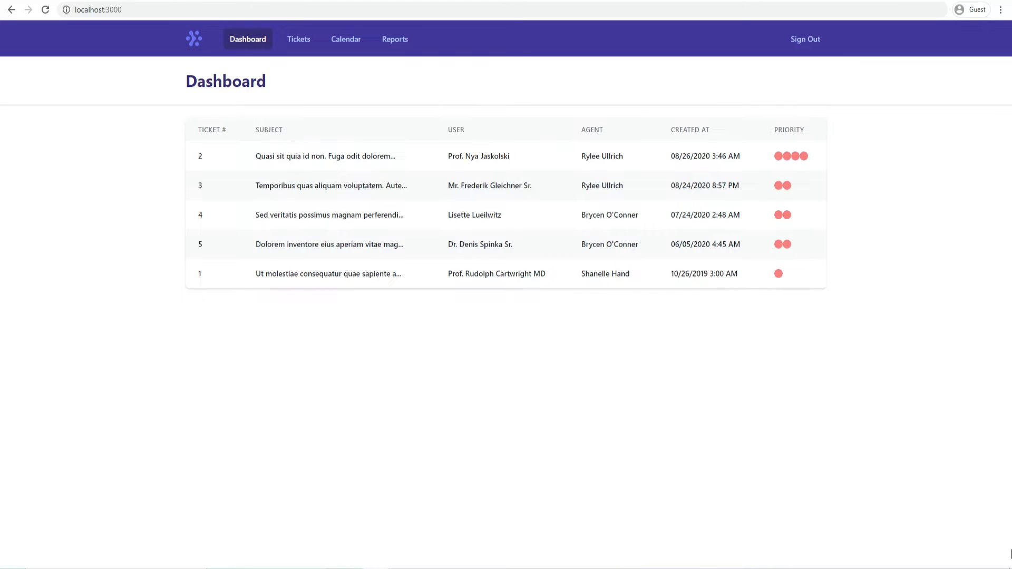
- Review the login, logout and tickets routes in web.php and api.php, then view src/pages/index.js
{"action": "left_click", "coordinate": [805, 39]}
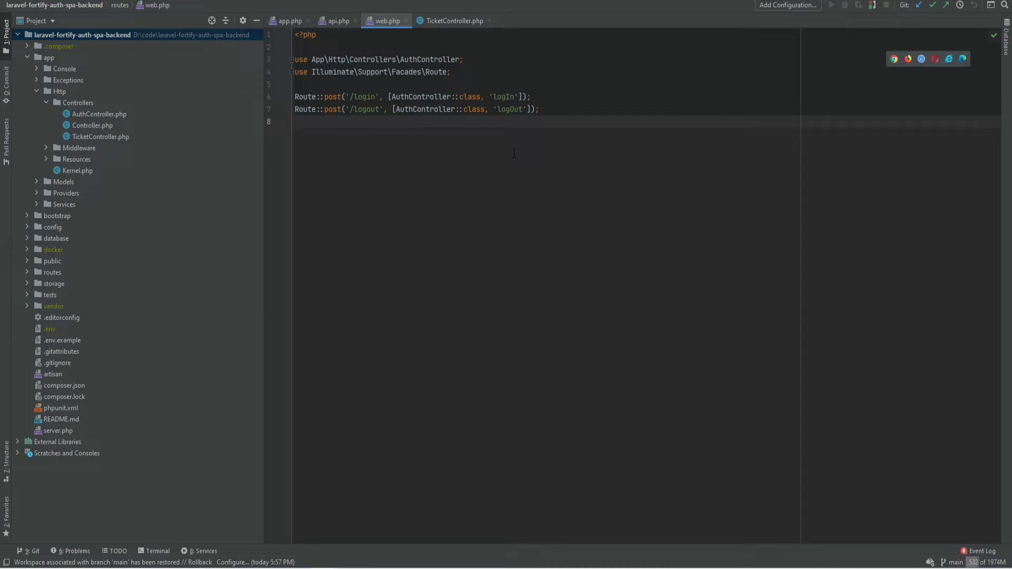
{"action": "mouse_move", "coordinate": [452, 153]}
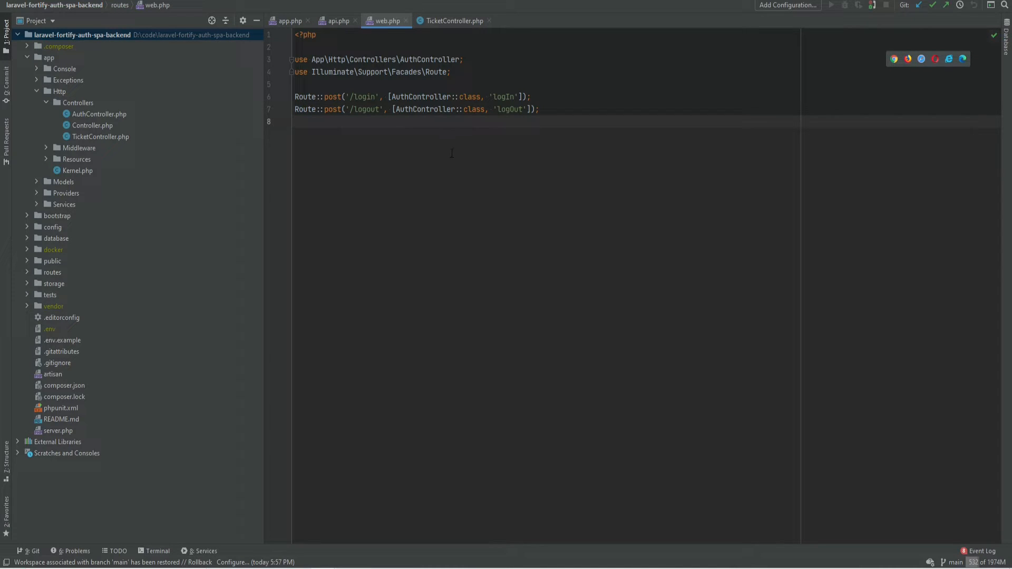
{"action": "left_click_drag", "start_coordinate": [294, 96], "coordinate": [540, 108]}
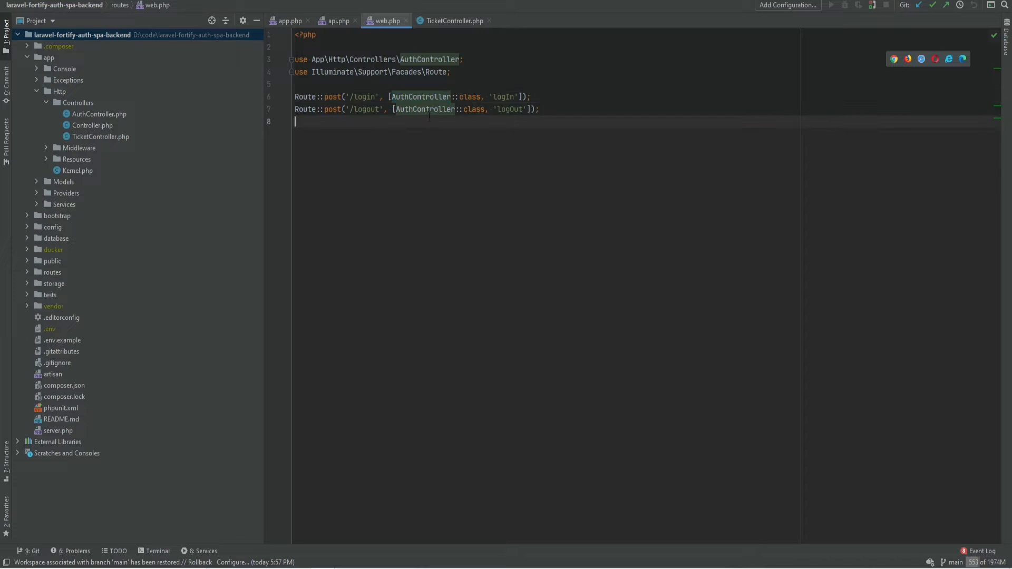
{"action": "left_click", "coordinate": [336, 20]}
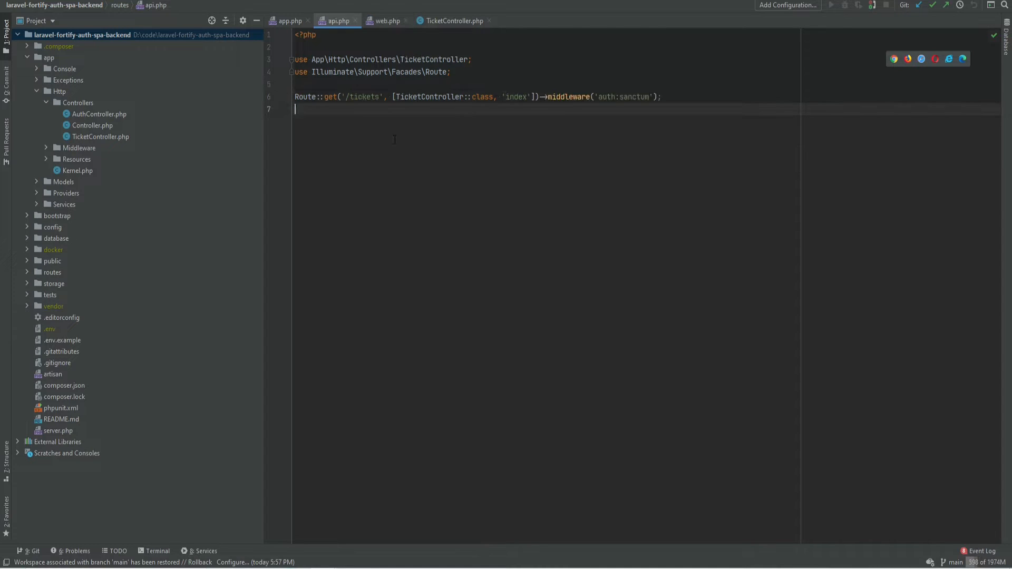
{"action": "double_click", "coordinate": [364, 96]}
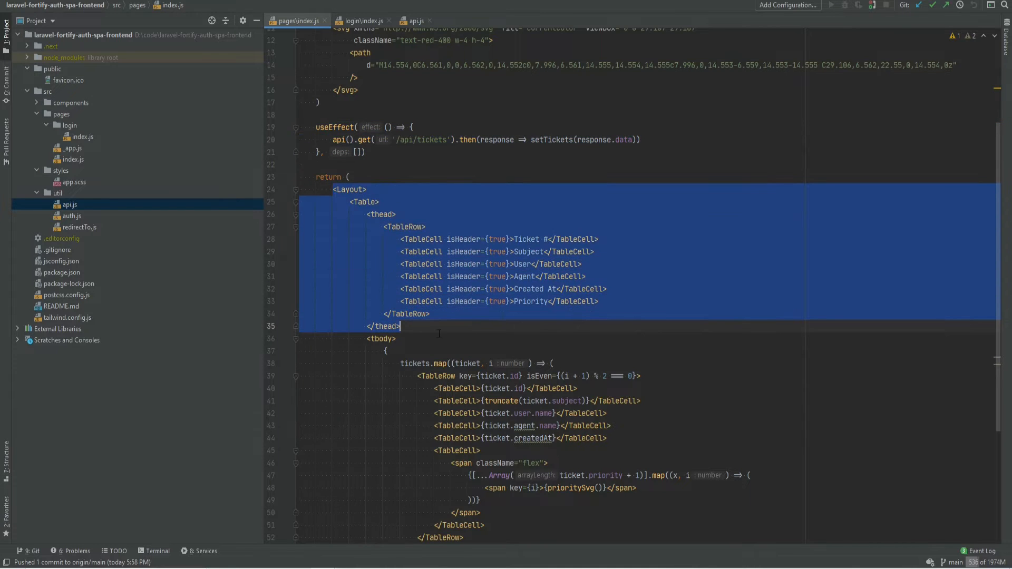
{"action": "left_click", "coordinate": [360, 20]}
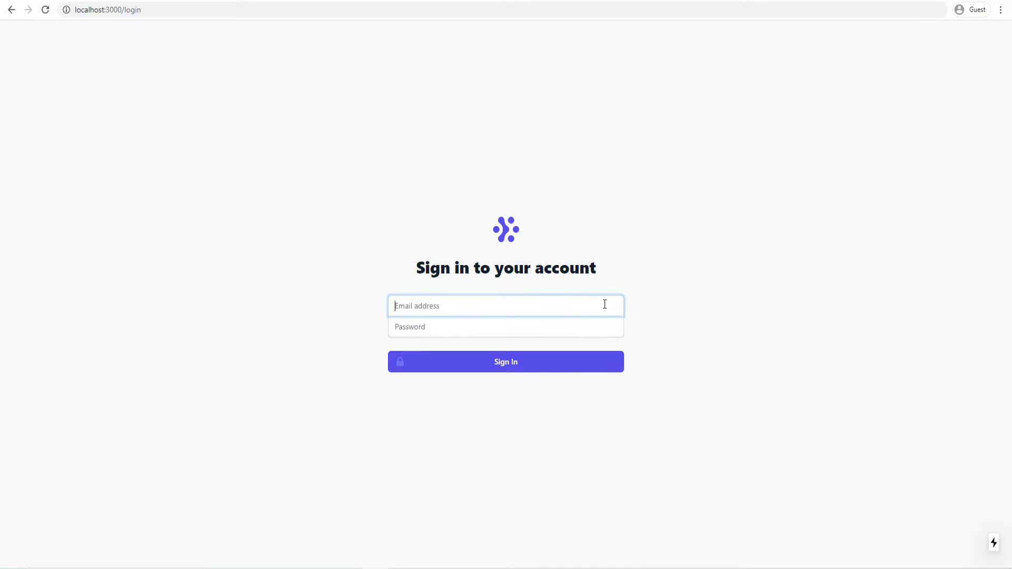
{"action": "type", "text": "foo@bar.c"}
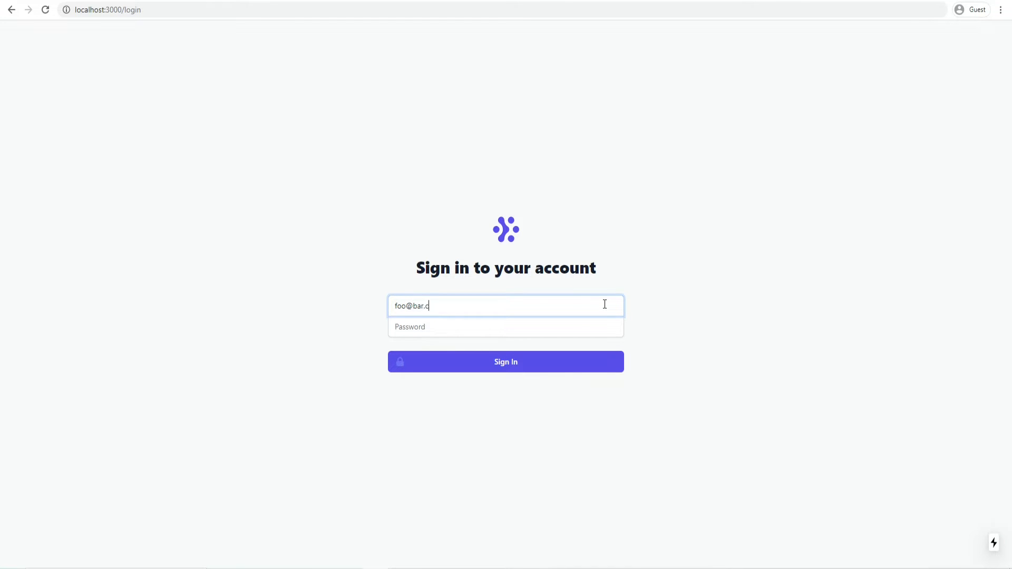
{"action": "left_click", "coordinate": [506, 362]}
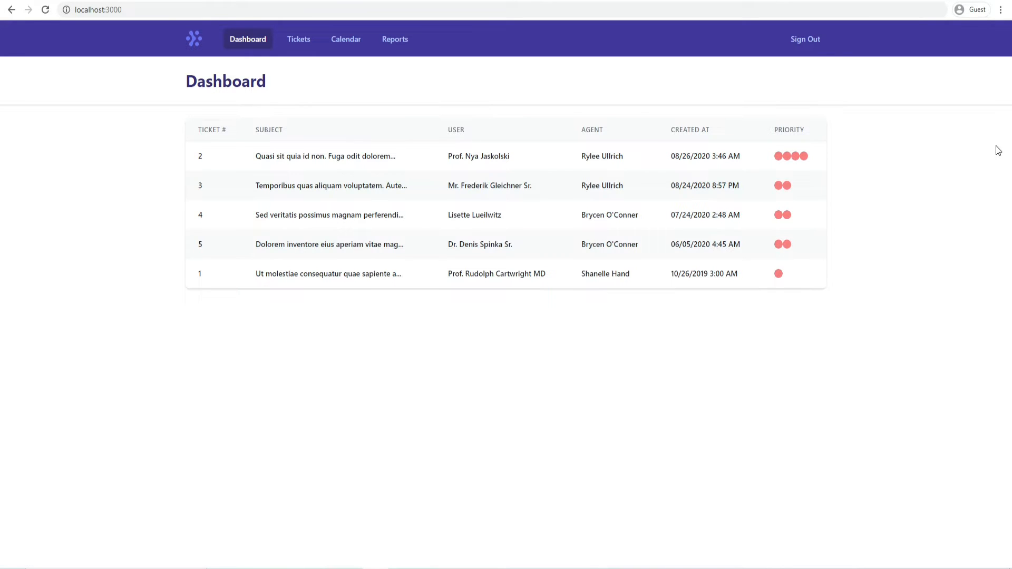
{"action": "left_click", "coordinate": [805, 38]}
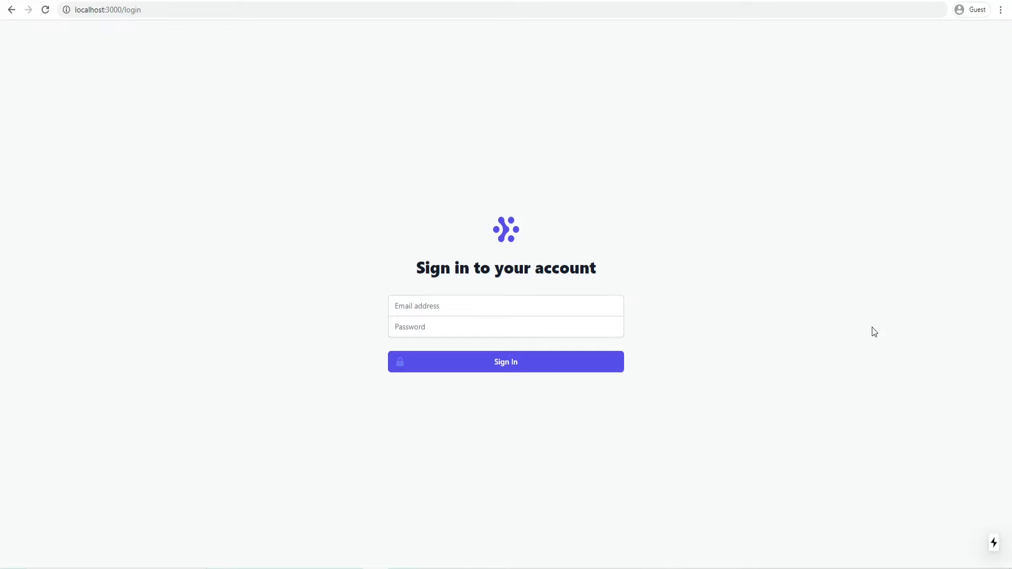
{"action": "mouse_move", "coordinate": [861, 329]}
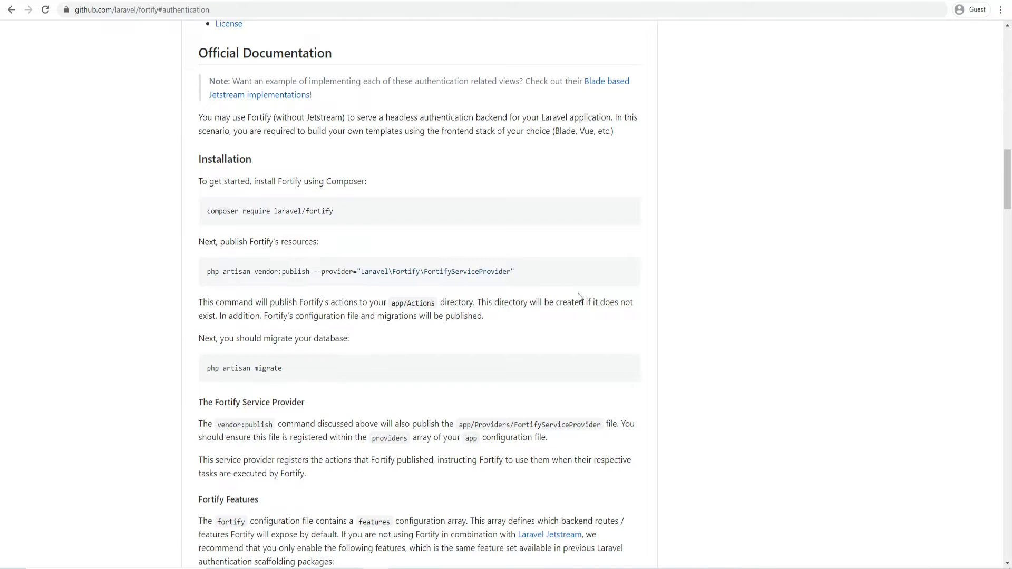
- Select an installation command in the Installation section of Fortify's GitHub README
{"action": "triple_click", "coordinate": [359, 271]}
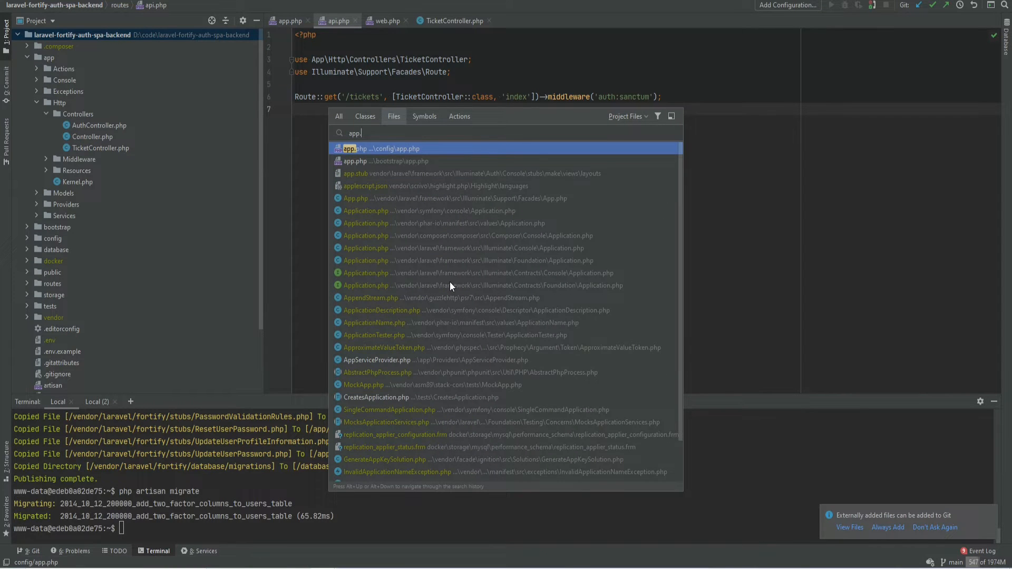
- Add App\Providers\FortifyServiceProvider::class to the config/app.php providers and inspect the provider
{"action": "left_click", "coordinate": [377, 149]}
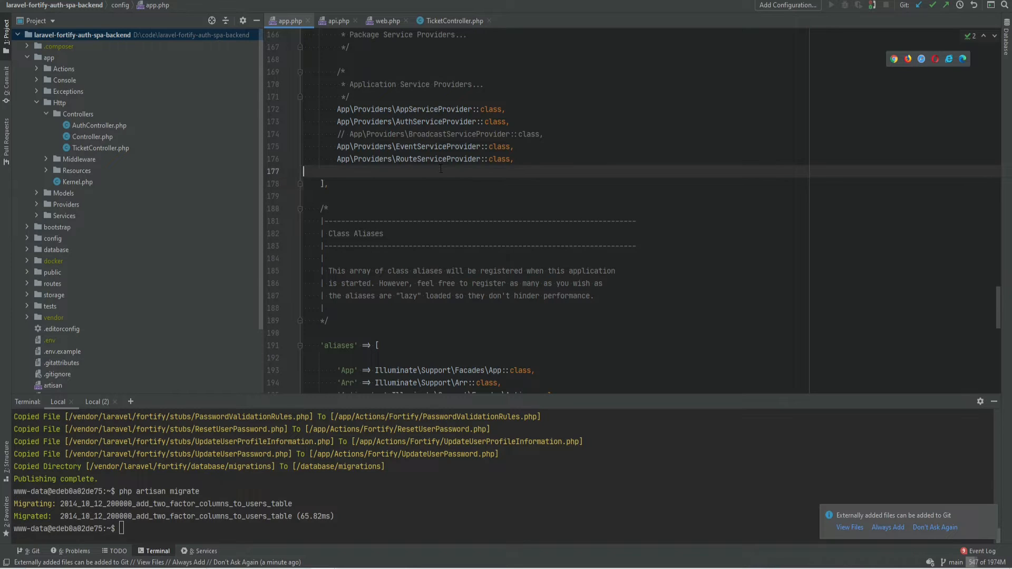
{"action": "type", "text": "FortifyServiceProvider::cl"}
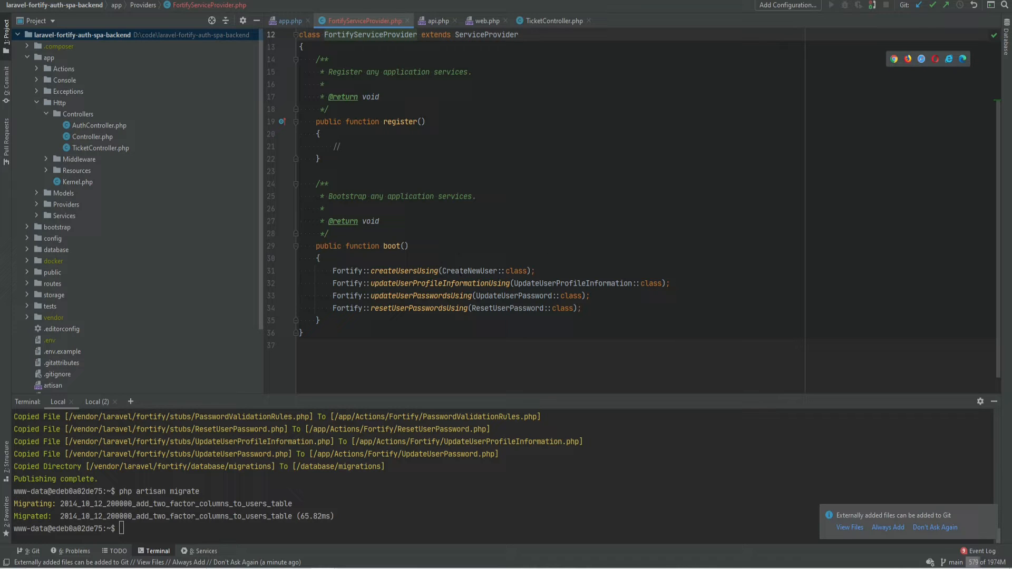
{"action": "double_click", "coordinate": [469, 270]}
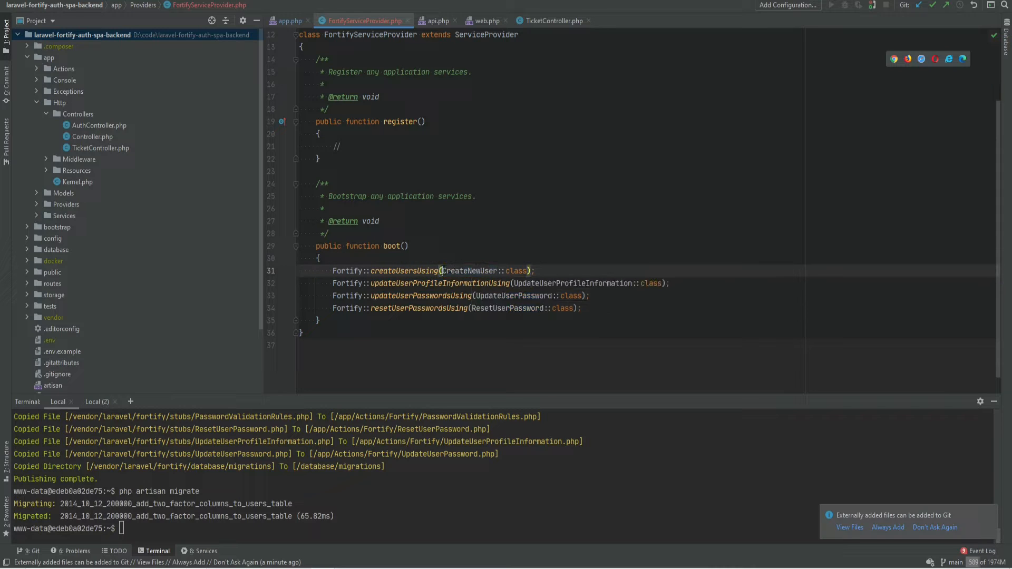
{"action": "double_click", "coordinate": [483, 270]}
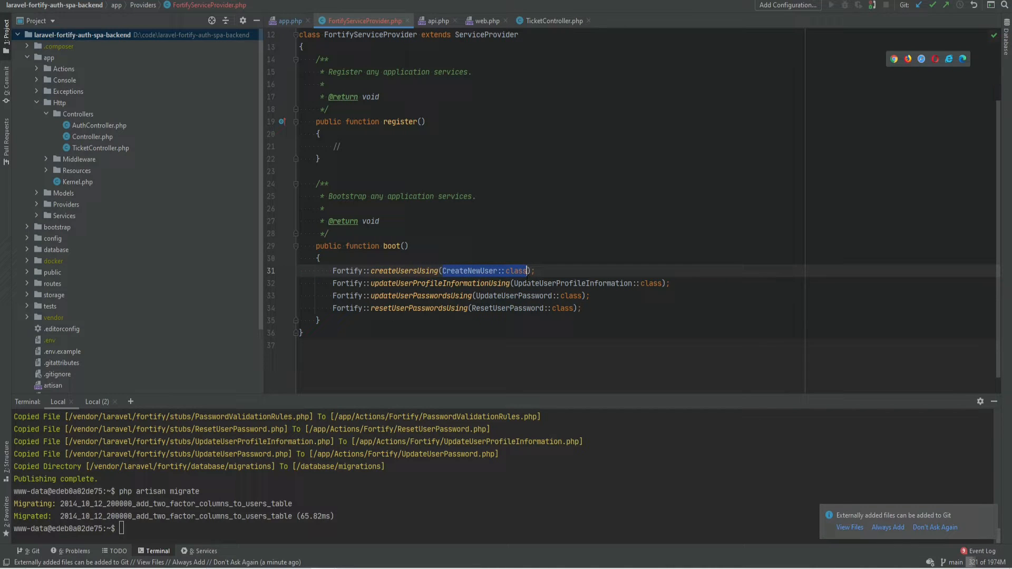
{"action": "double_click", "coordinate": [469, 271]}
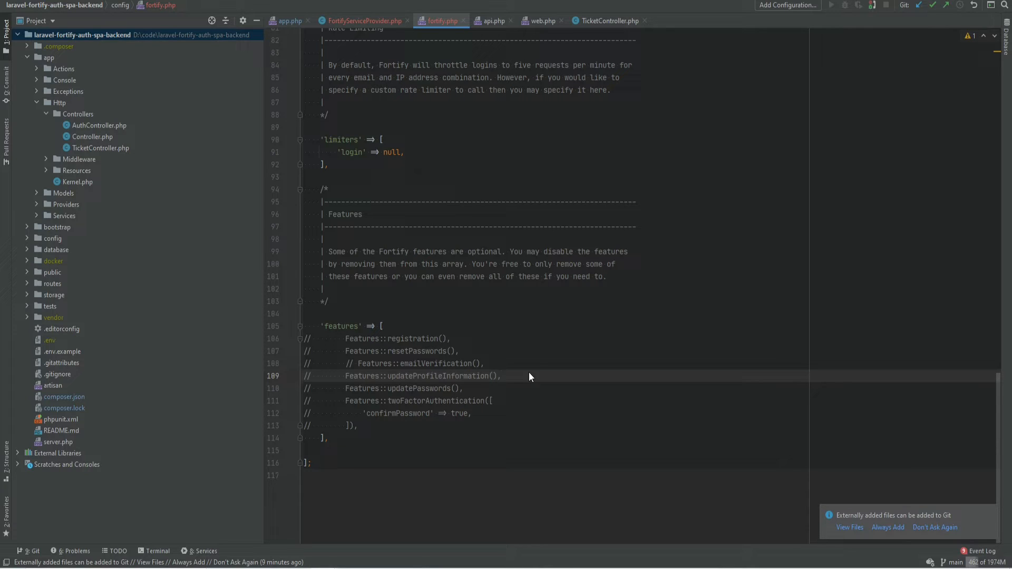
- Comment out the config/fortify.php features and delete AuthController.php from the project
{"action": "left_click", "coordinate": [501, 376]}
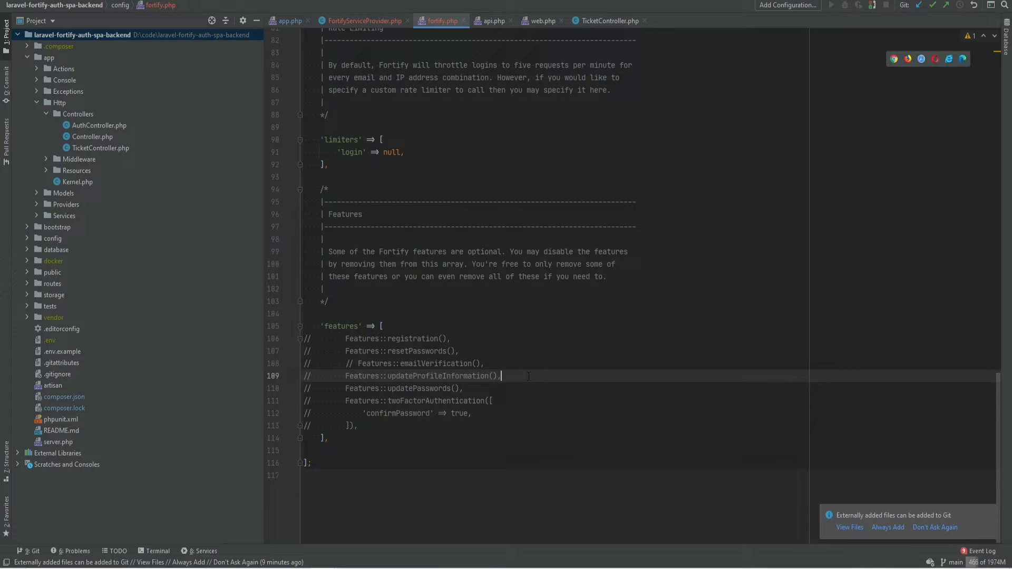
{"action": "left_click", "coordinate": [98, 126]}
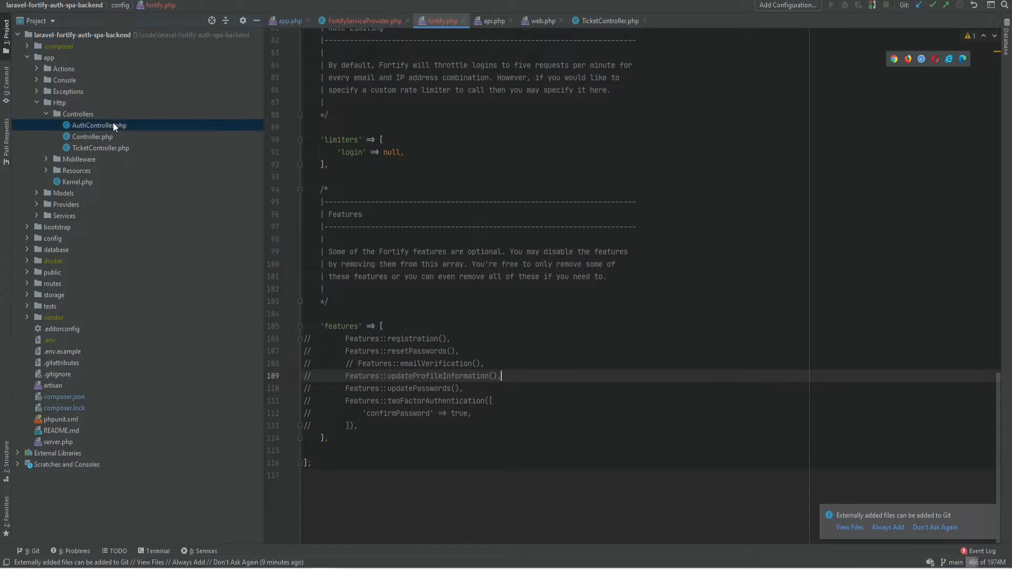
{"action": "left_click", "coordinate": [99, 125]}
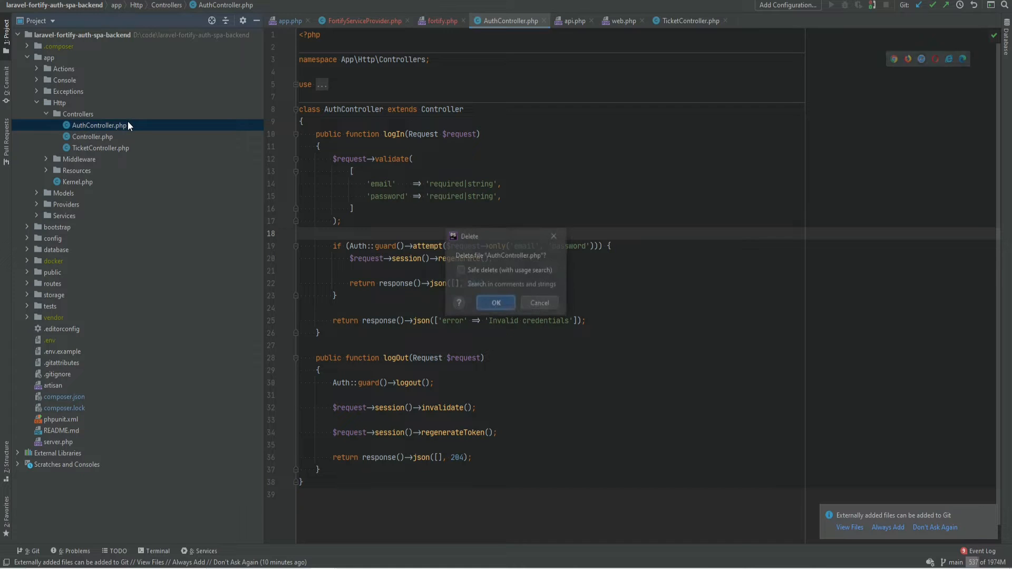
{"action": "left_click", "coordinate": [495, 302]}
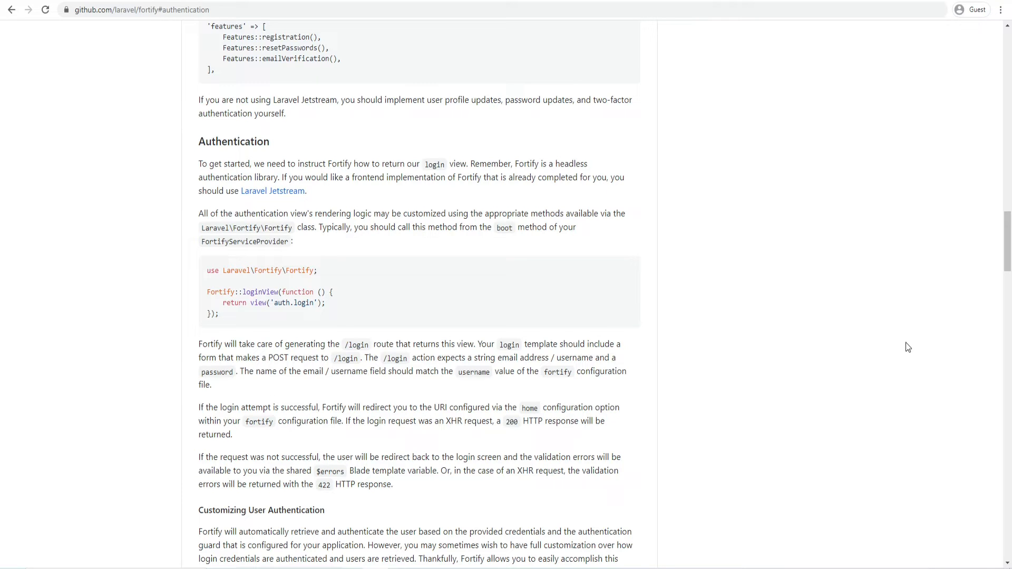
{"action": "mouse_move", "coordinate": [336, 304]}
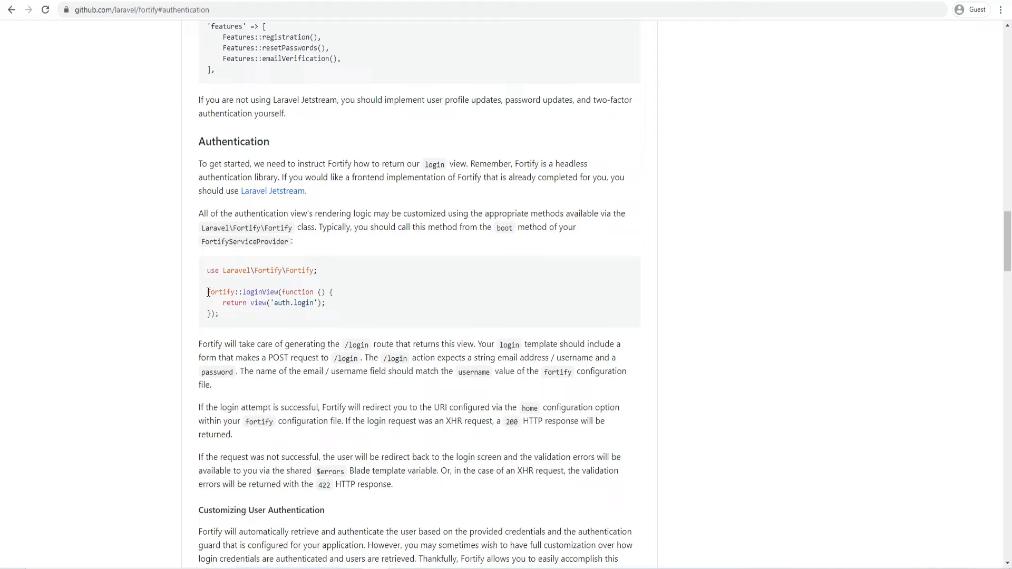
- Highlight, then deselect, the loginView example returning view('auth.login') in the Authentication docs
{"action": "left_click_drag", "start_coordinate": [206, 291], "coordinate": [319, 314]}
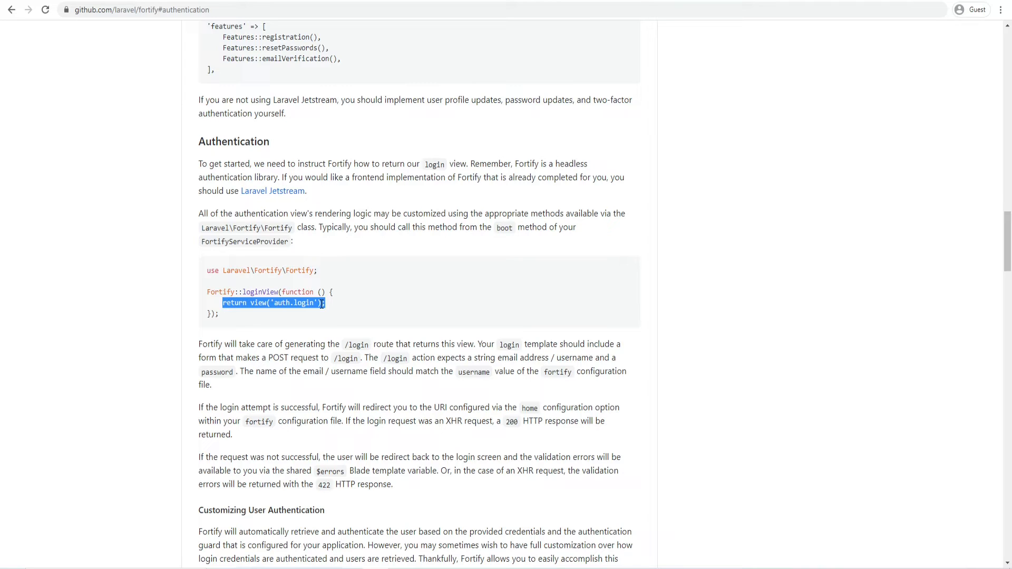
{"action": "left_click", "coordinate": [354, 322]}
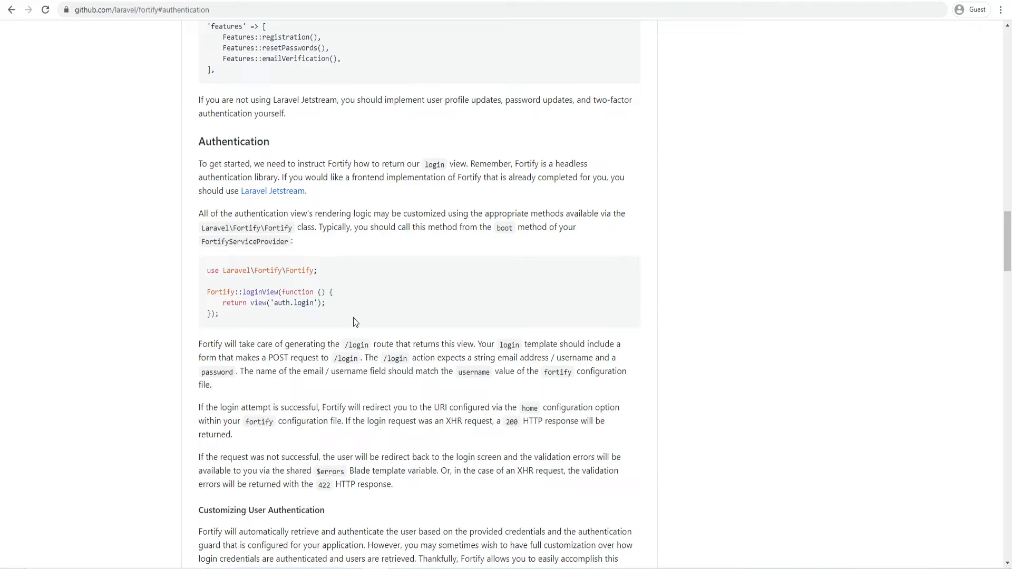
{"action": "mouse_move", "coordinate": [236, 316]}
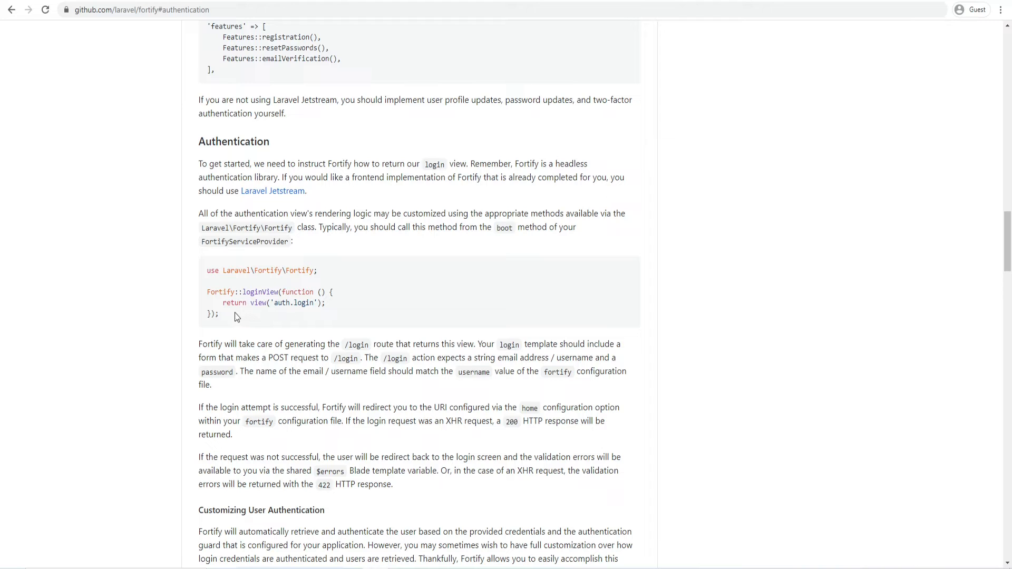
{"action": "mouse_move", "coordinate": [373, 316]}
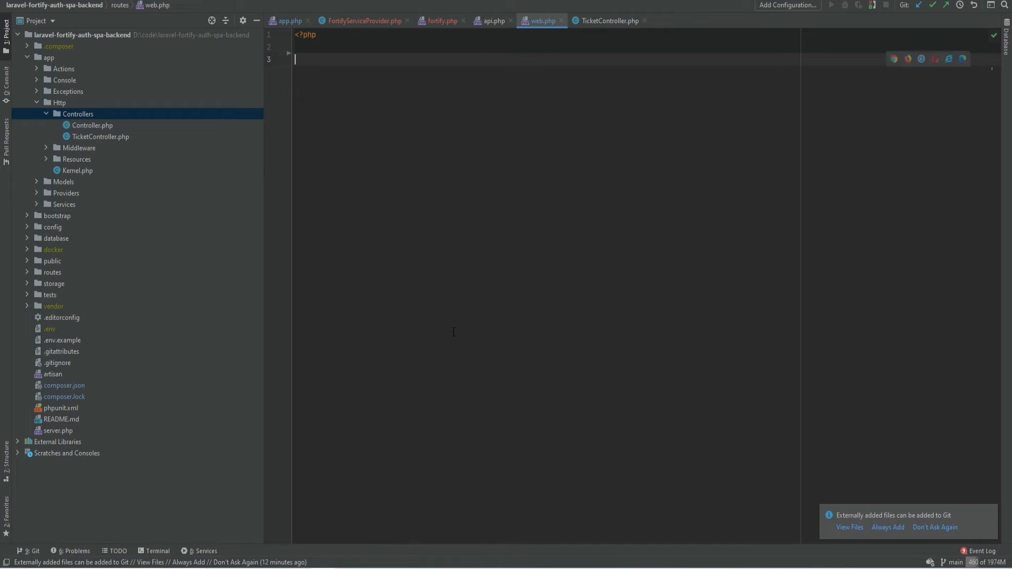
- Delete the Fortify::loginView block from boot() in FortifyServiceProvider.php
{"action": "left_click", "coordinate": [364, 21]}
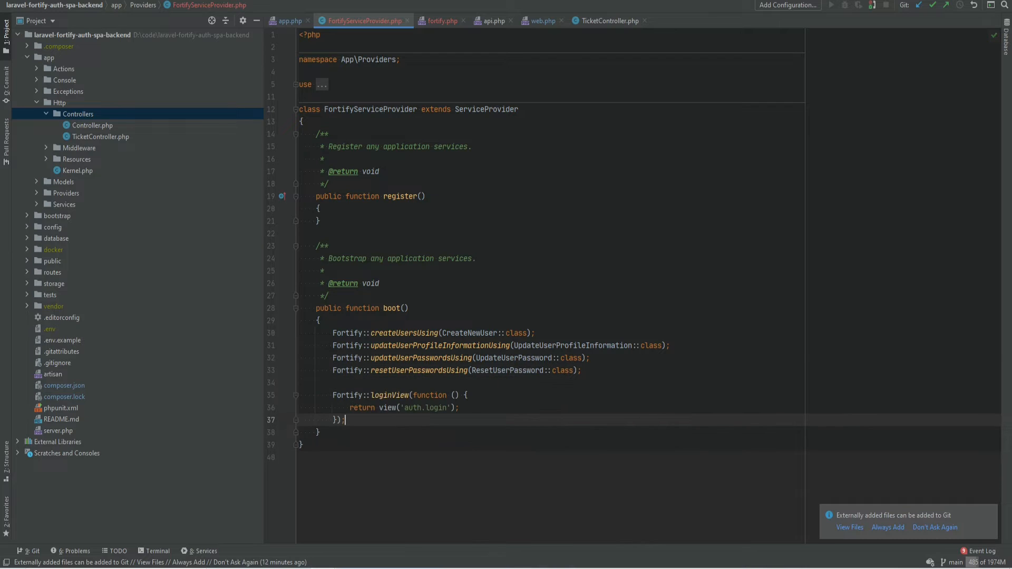
{"action": "double_click", "coordinate": [423, 407]}
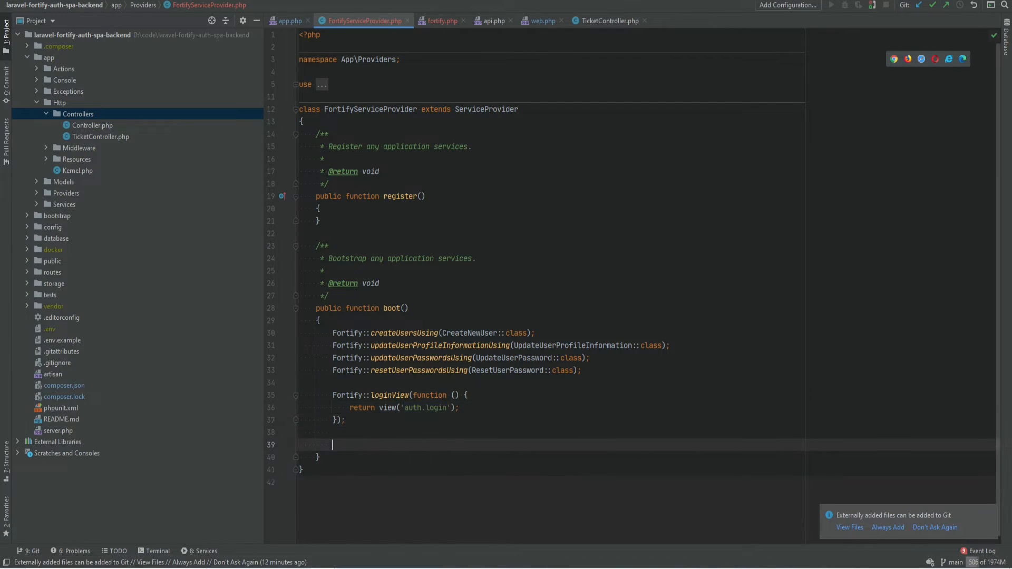
{"action": "type", "text": "Fortify::"}
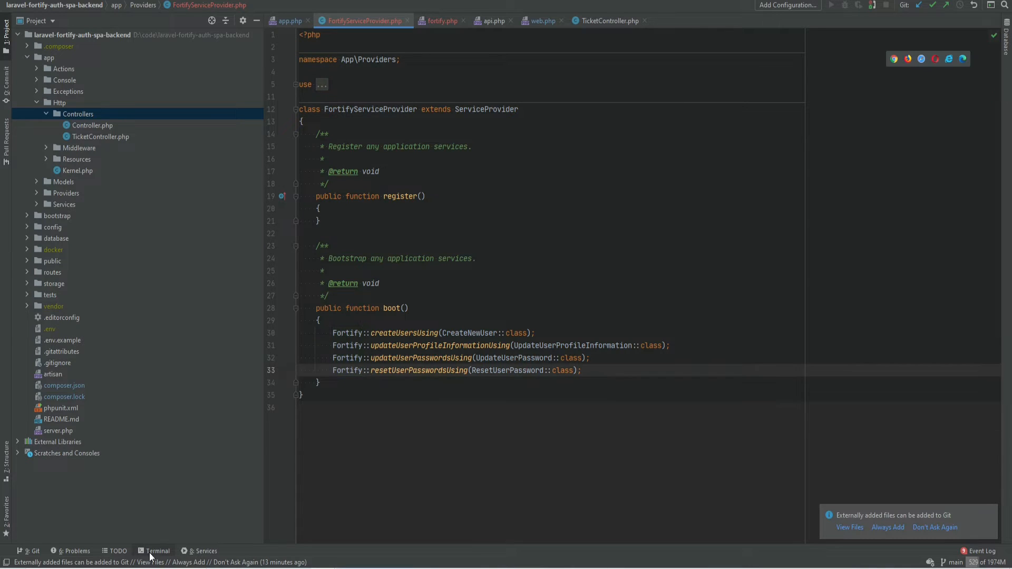
- Run php artisan route:list, add Fortify::ignoreRoutes() to register(), and rerun the route list
{"action": "left_click", "coordinate": [158, 550]}
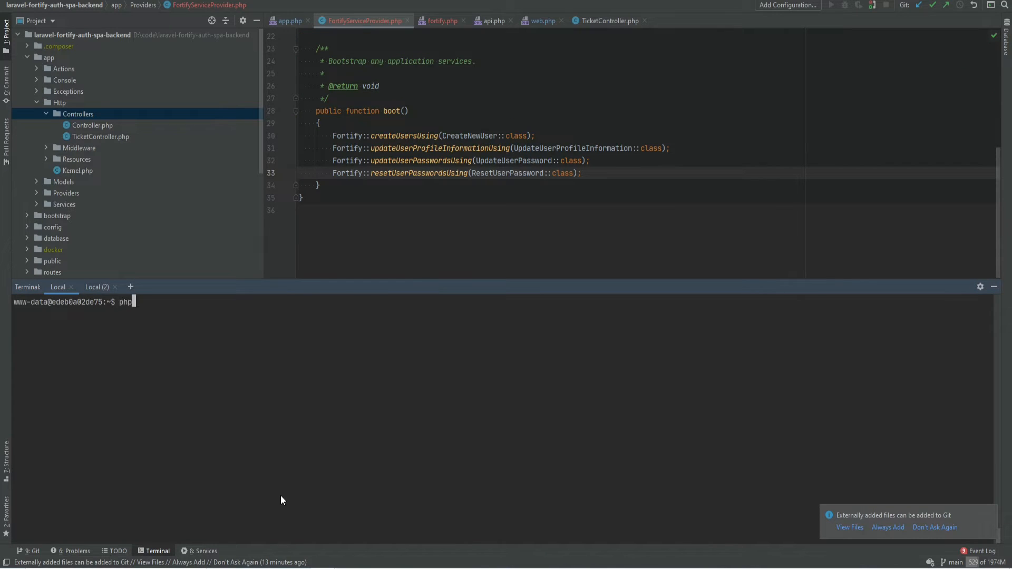
{"action": "type", "text": "artisan route:"}
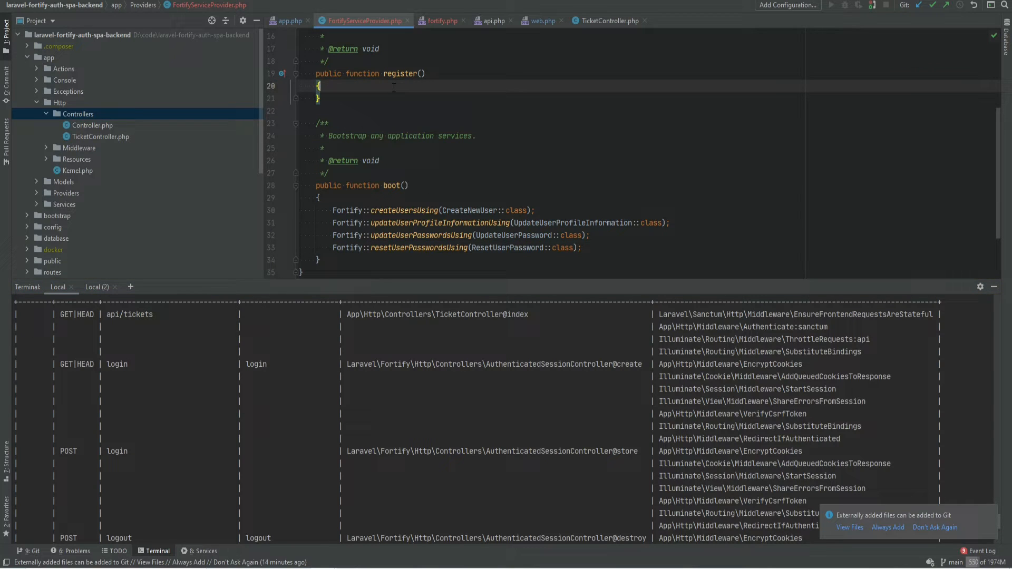
{"action": "type", "text": "Fortify::ignoreRoutes();"}
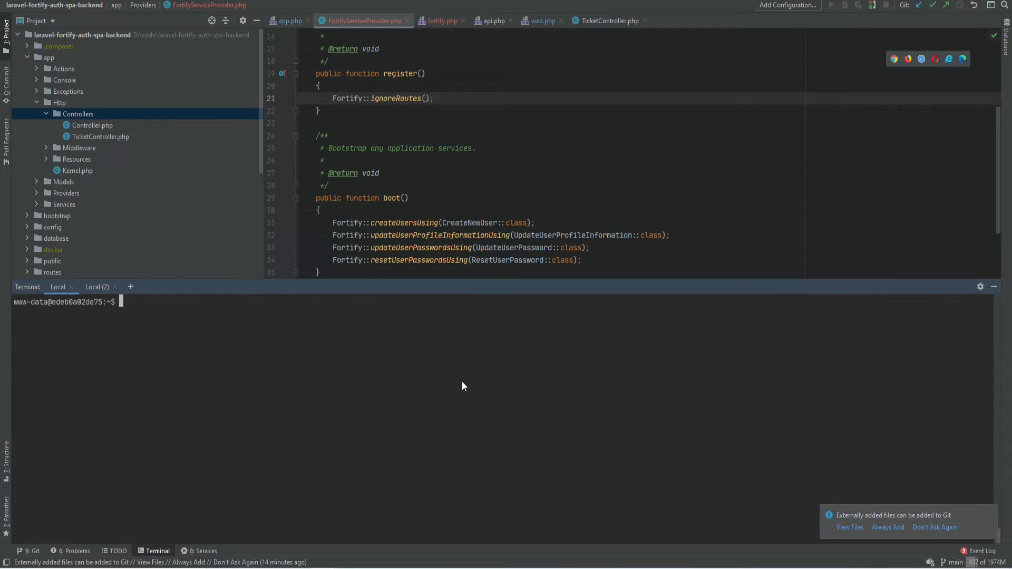
{"action": "type", "text": "php artisan route:list"}
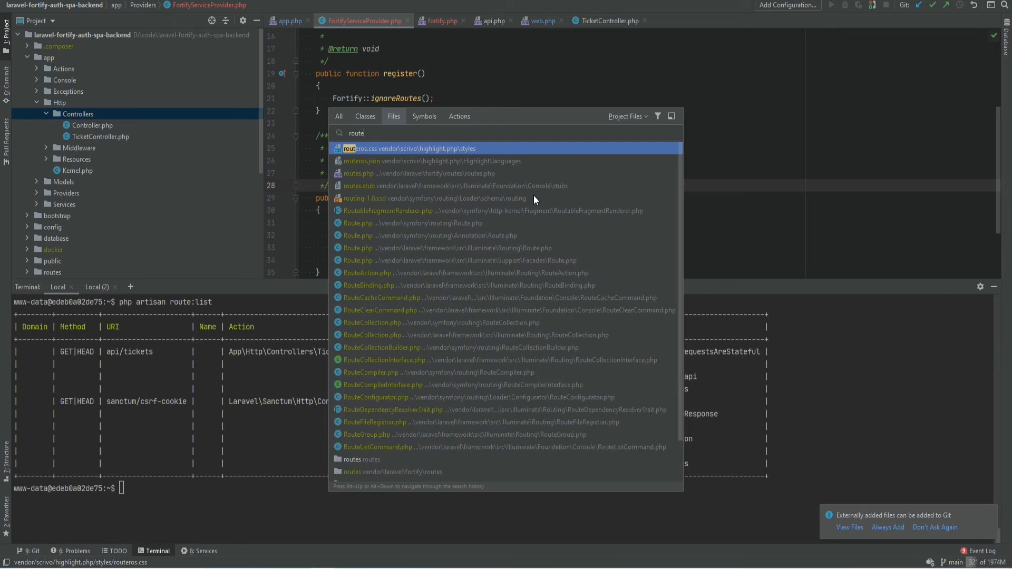
- Copy the route definitions from Fortify's vendor routes.php file
{"action": "left_click", "coordinate": [358, 173]}
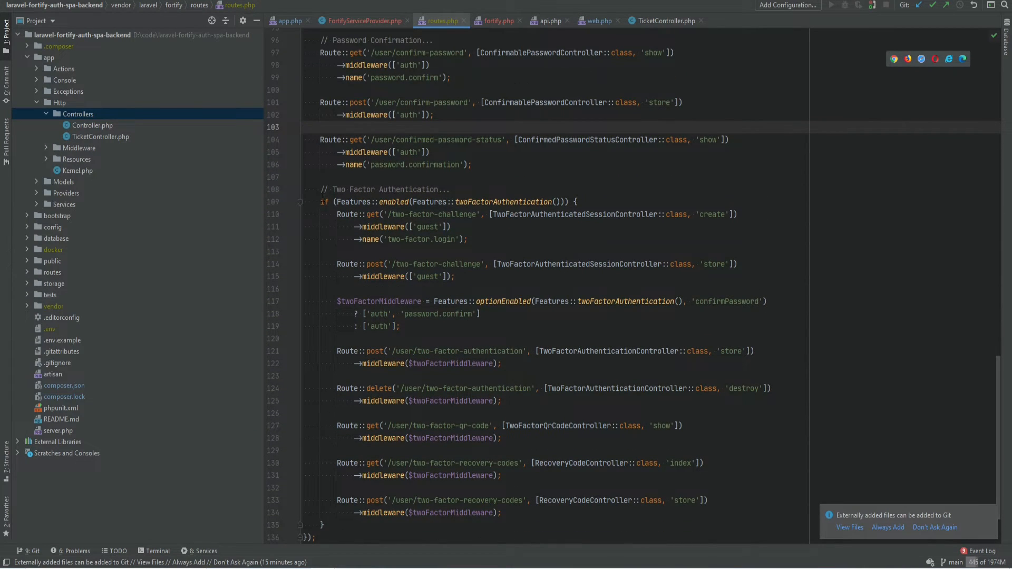
{"action": "left_click_drag", "start_coordinate": [337, 215], "coordinate": [375, 276]}
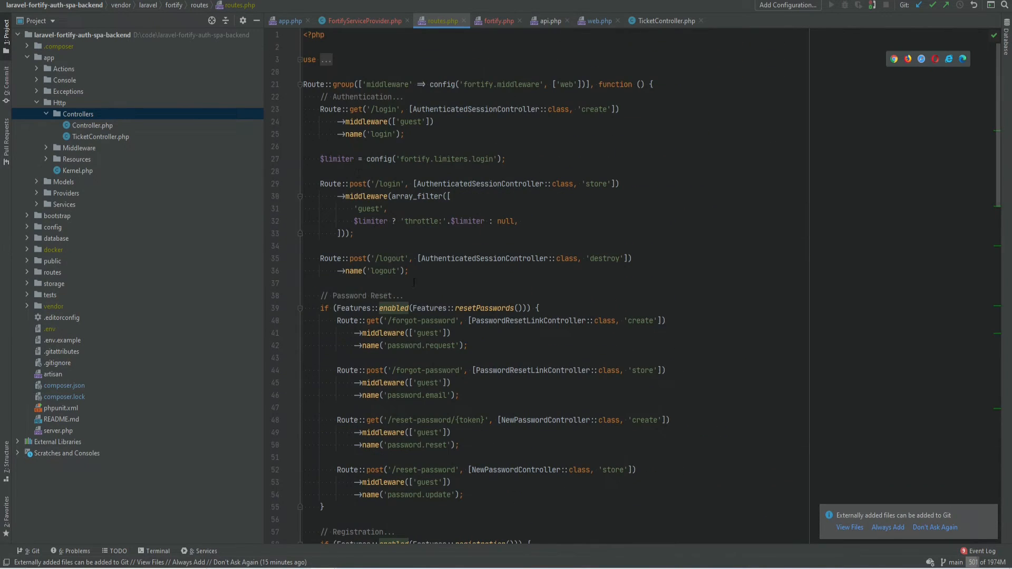
{"action": "double_click", "coordinate": [566, 84]}
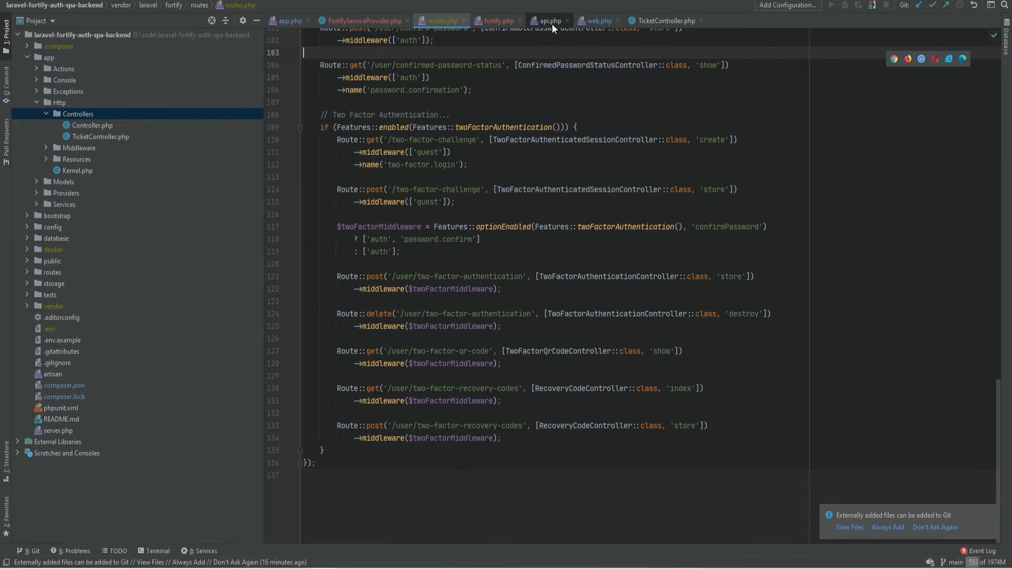
- Paste those routes into a Route::middleware('auth:sanctum')->group in api.php
{"action": "left_click", "coordinate": [546, 20]}
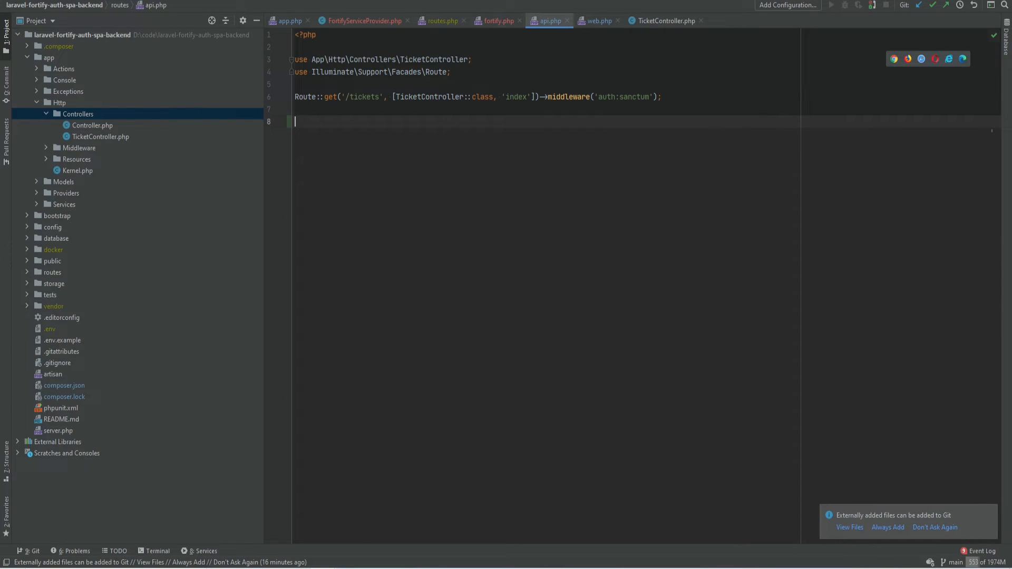
{"action": "type", "text": "Route::middleware("}
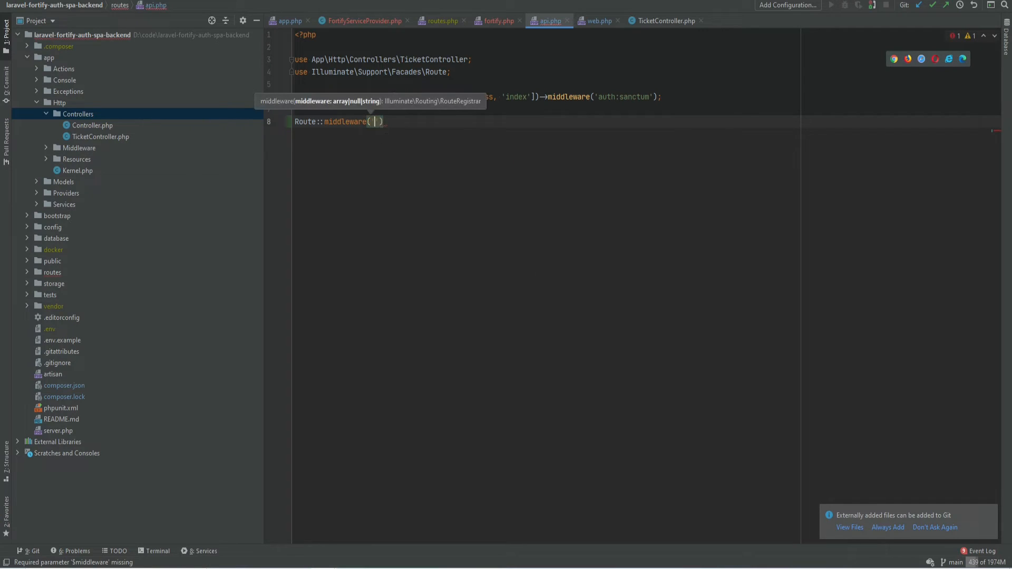
{"action": "type", "text": "'auth:sanctum')->group(function("}
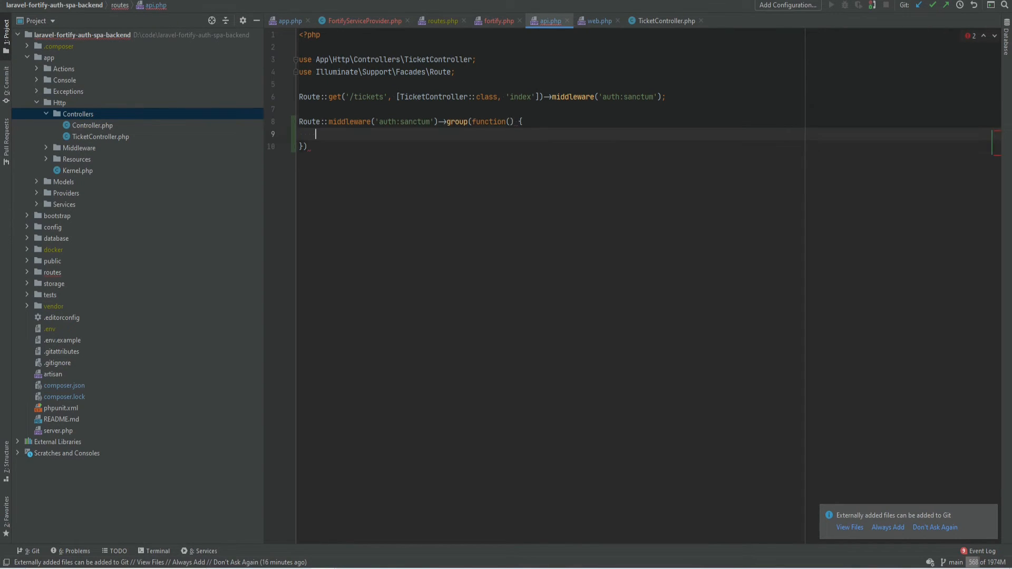
{"action": "scroll", "scroll_direction": "down", "scroll_amount": 3}
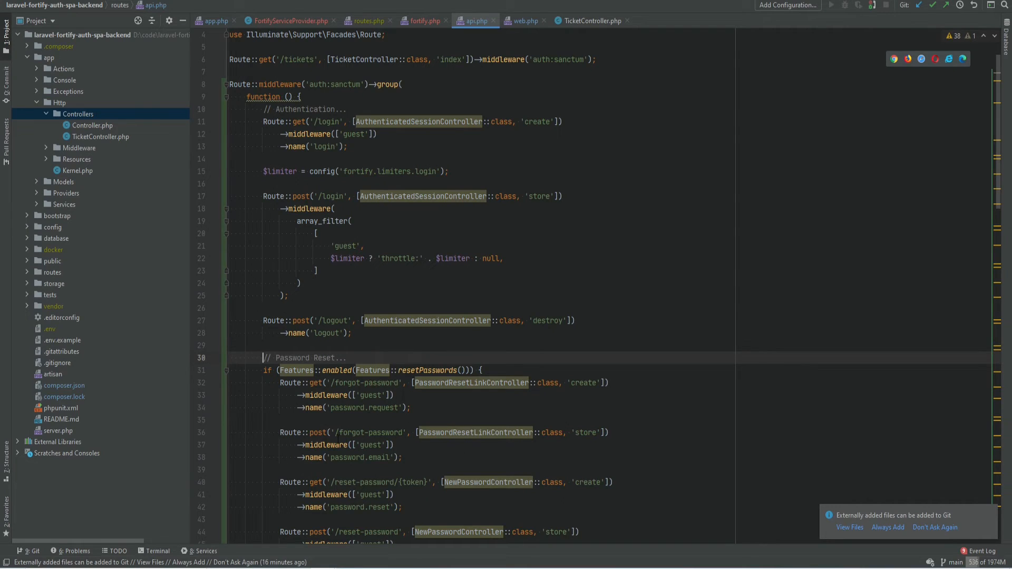
{"action": "scroll", "scroll_direction": "down", "scroll_amount": 3}
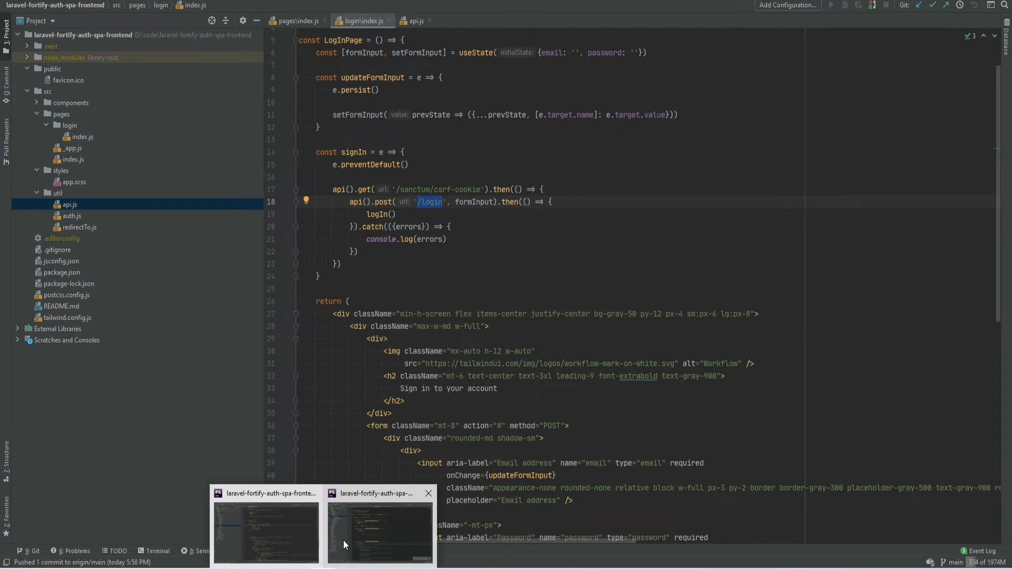
- In the backend window, comment out api.php's password-reset routes and select the login and logout routes
{"action": "left_click", "coordinate": [379, 530]}
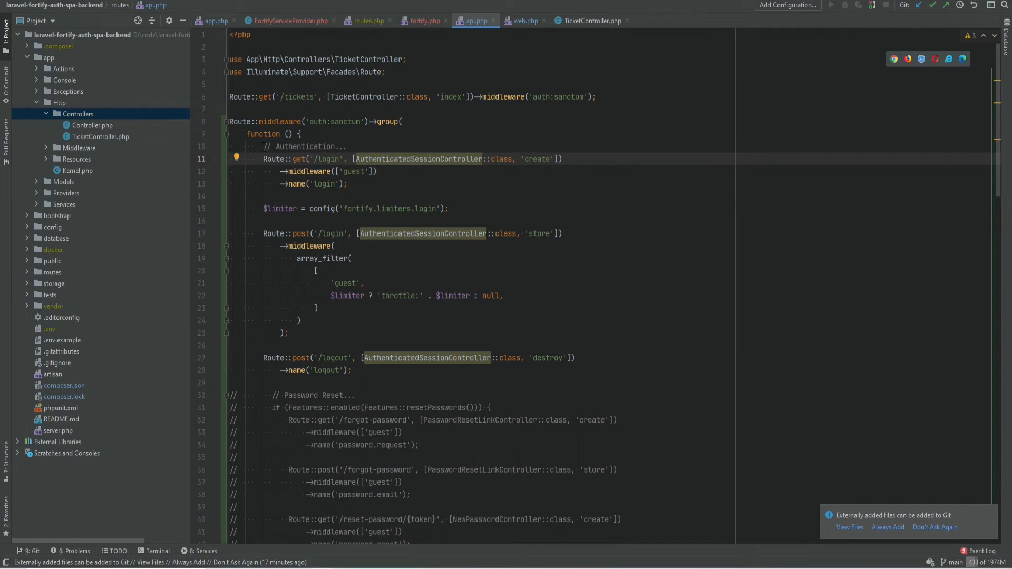
{"action": "left_click_drag", "start_coordinate": [255, 146], "coordinate": [290, 333]}
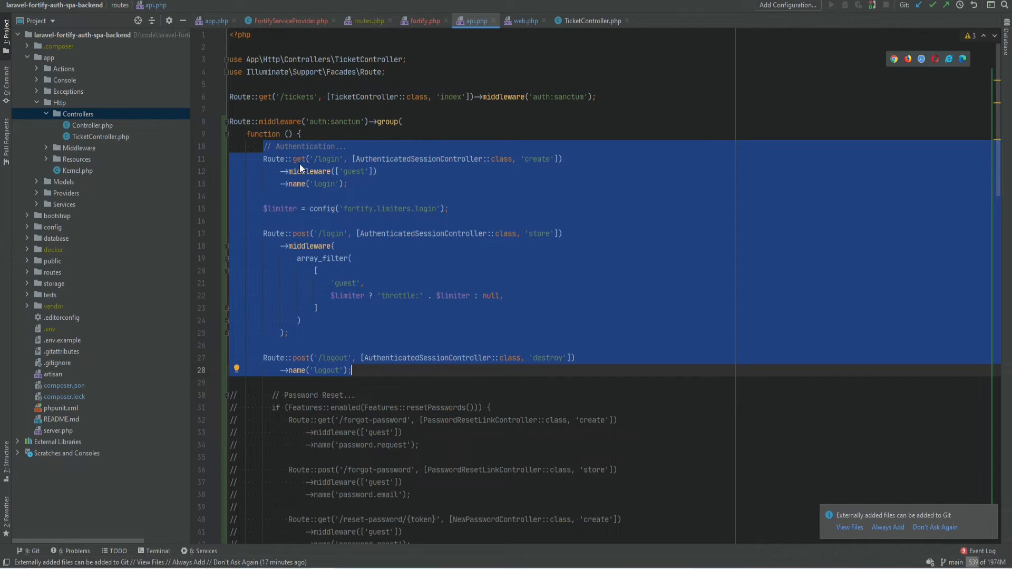
{"action": "mouse_move", "coordinate": [385, 209]}
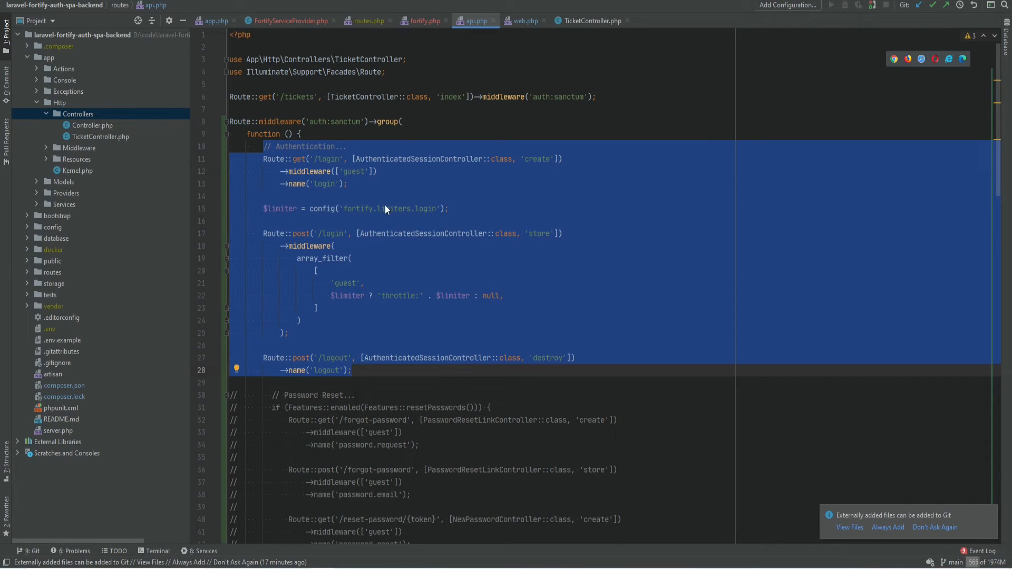
{"action": "left_click", "coordinate": [523, 20]}
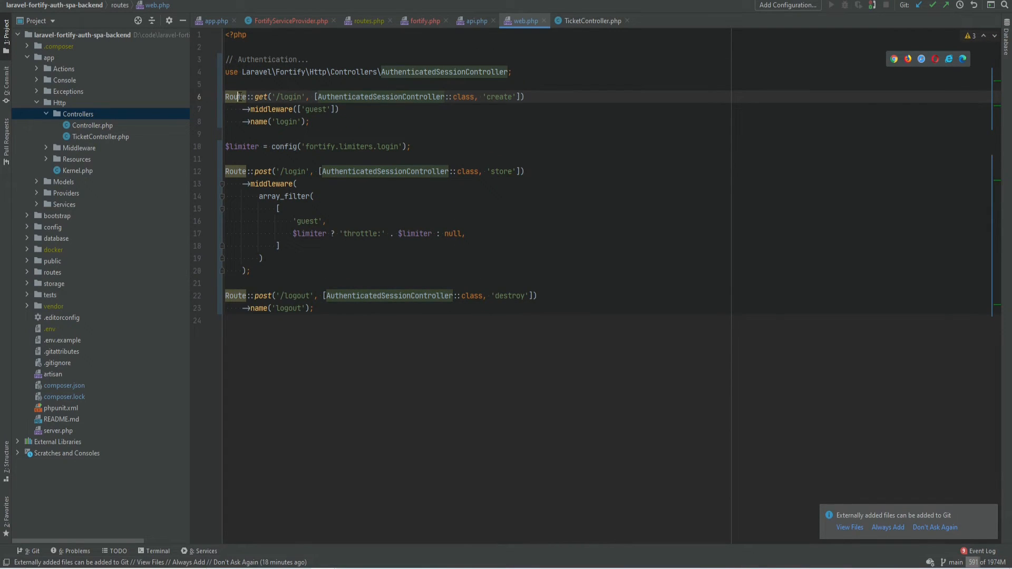
- Paste the routes into web.php, add the Route facade import, and delete the GET login route
{"action": "type", "text": "use Illuminate\\Support\\Facades\\Route;"}
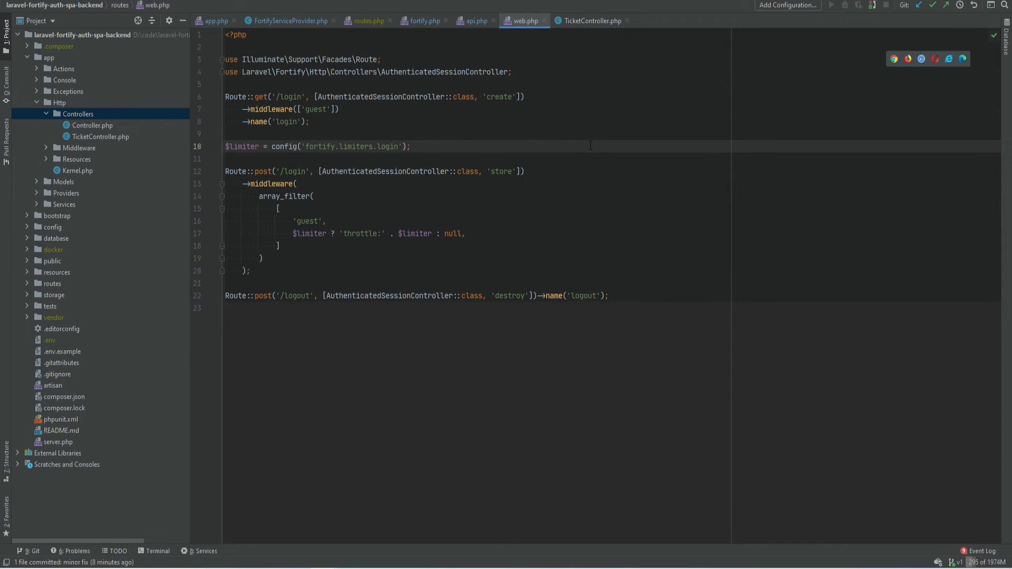
{"action": "mouse_move", "coordinate": [561, 138]}
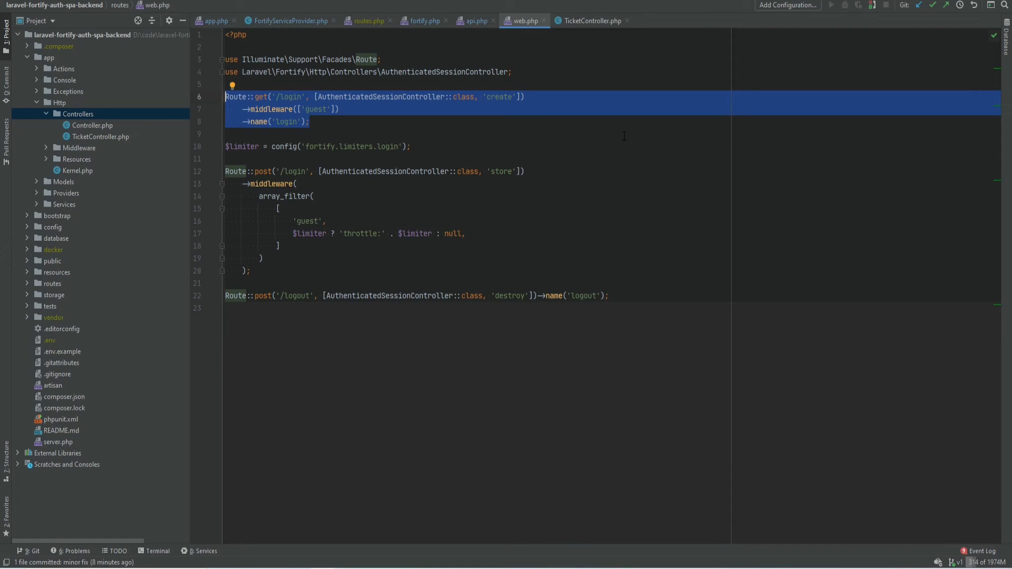
{"action": "key", "text": "Delete"}
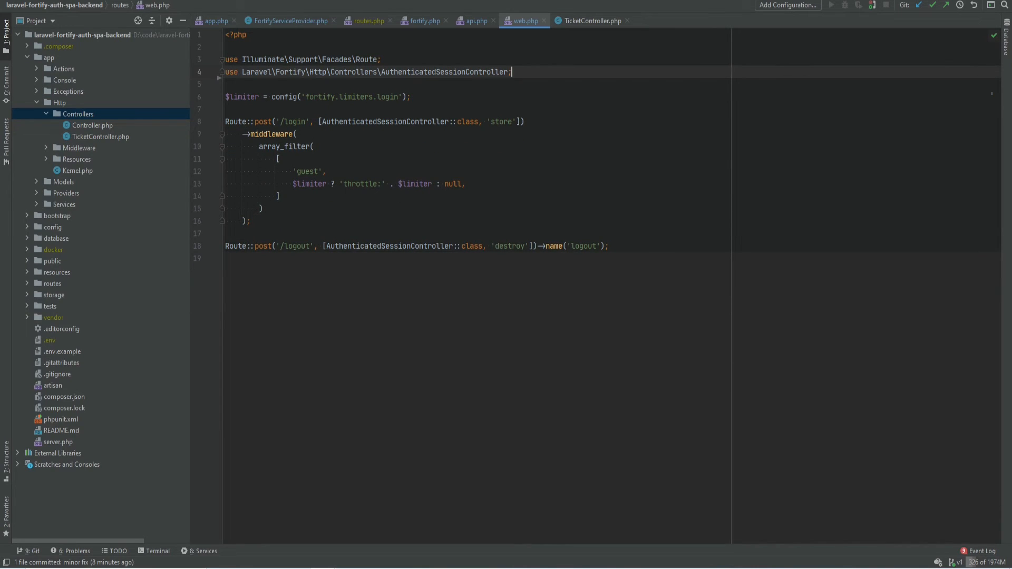
{"action": "left_click", "coordinate": [475, 20]}
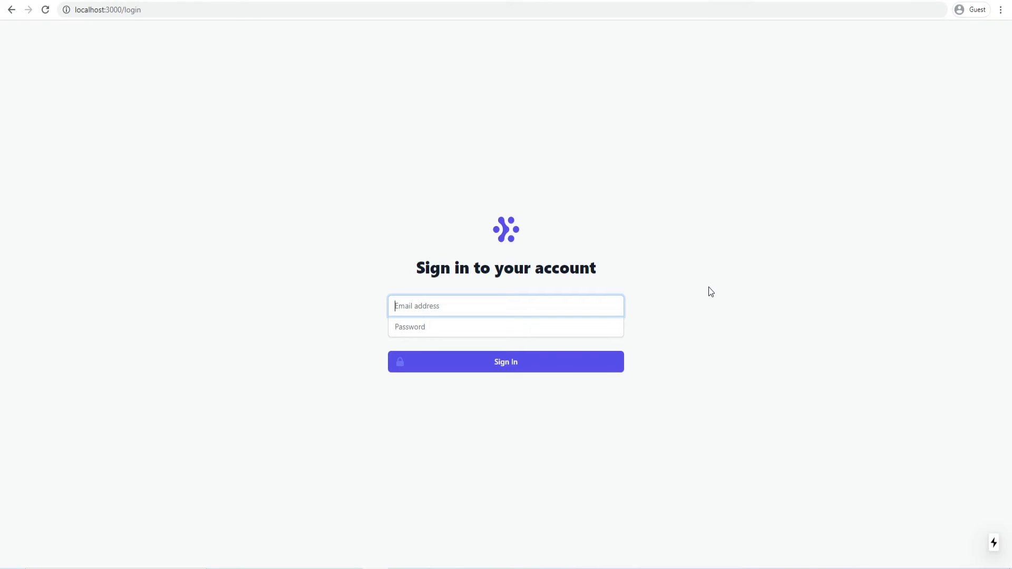
{"action": "key", "text": "F12"}
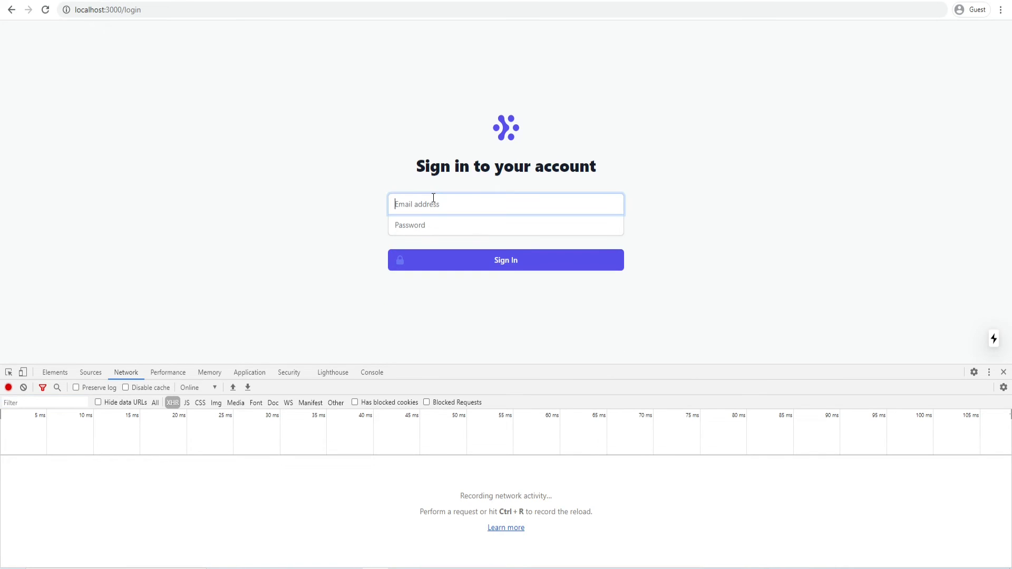
{"action": "type", "text": "foo@bar.c"}
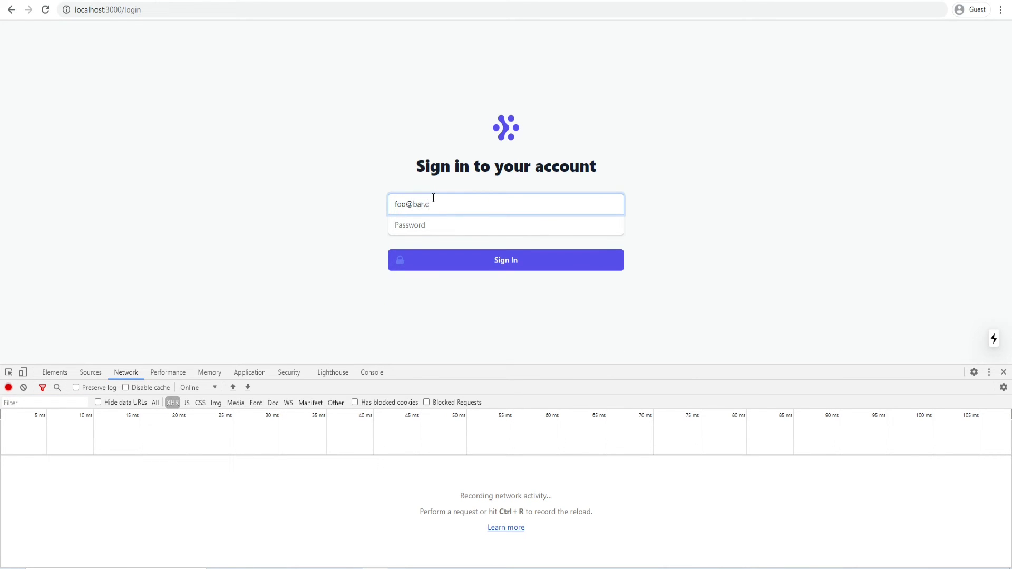
{"action": "type", "text": "•••••"}
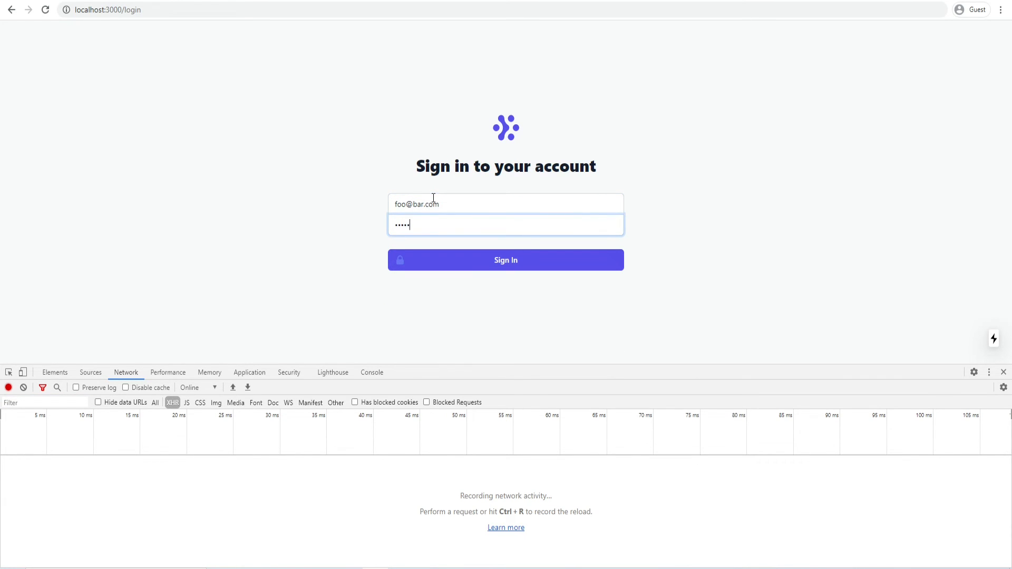
{"action": "left_click", "coordinate": [505, 260]}
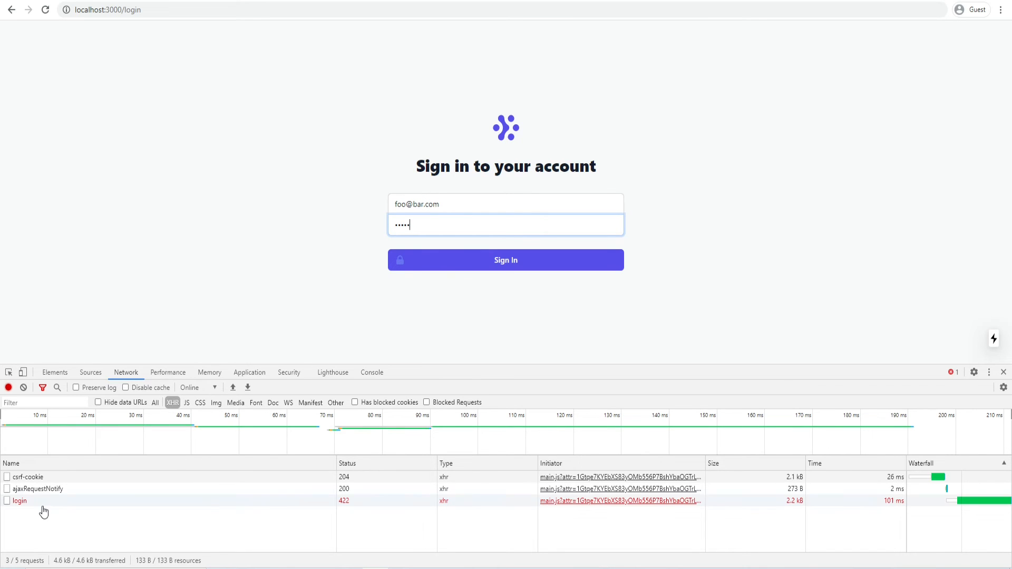
{"action": "left_click", "coordinate": [20, 501]}
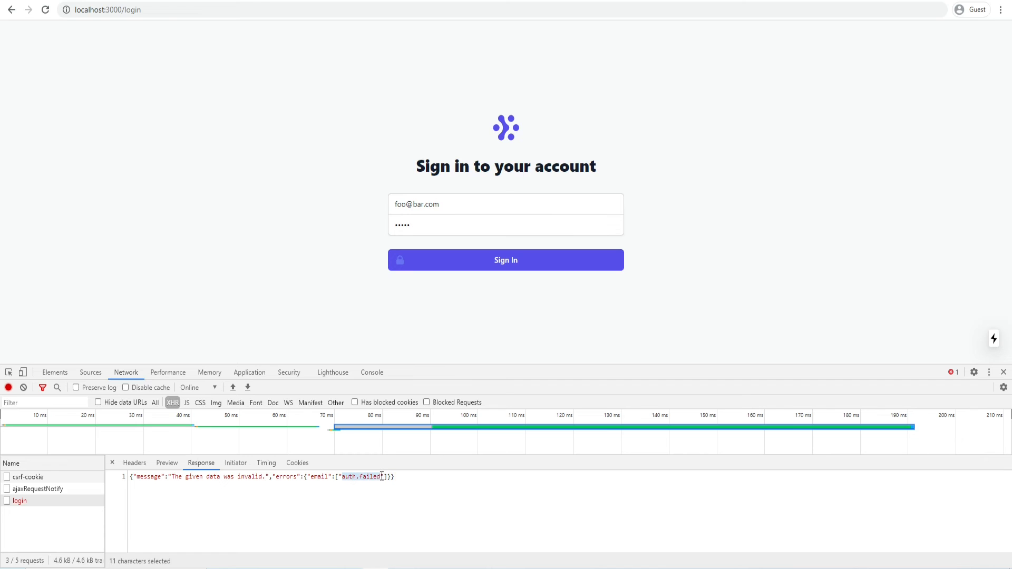
{"action": "mouse_move", "coordinate": [331, 500]}
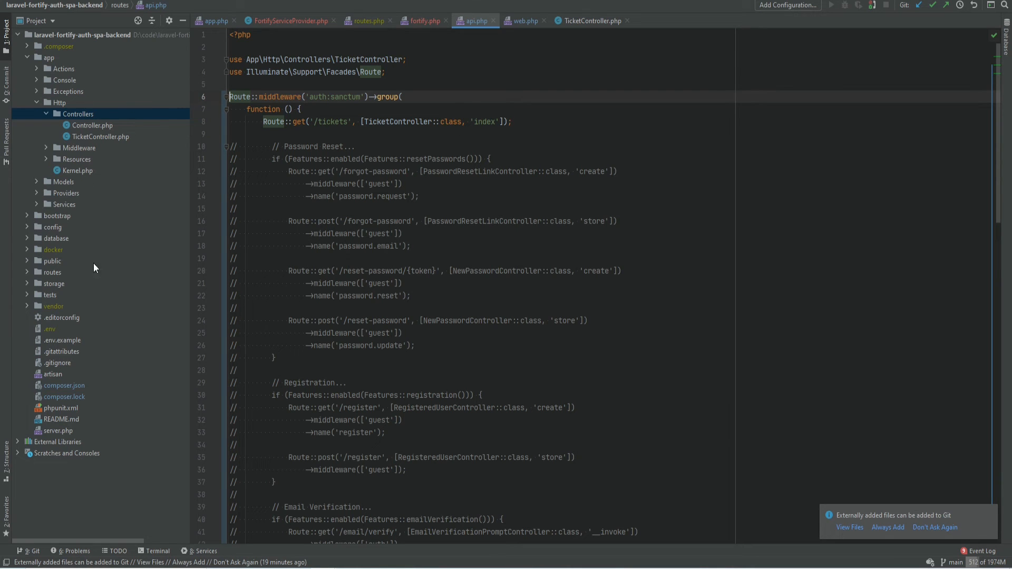
{"action": "mouse_move", "coordinate": [88, 417]}
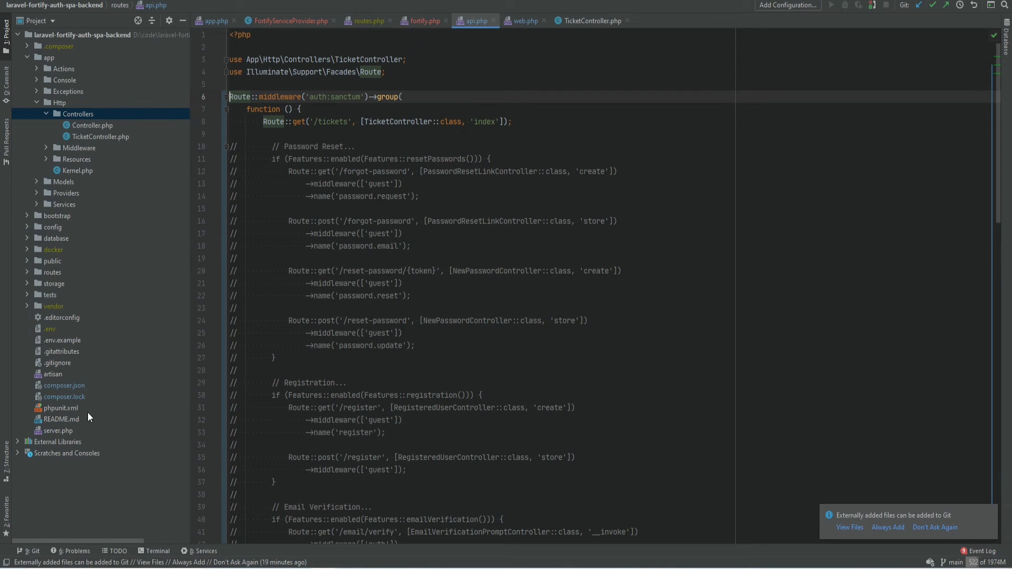
{"action": "mouse_move", "coordinate": [46, 210]}
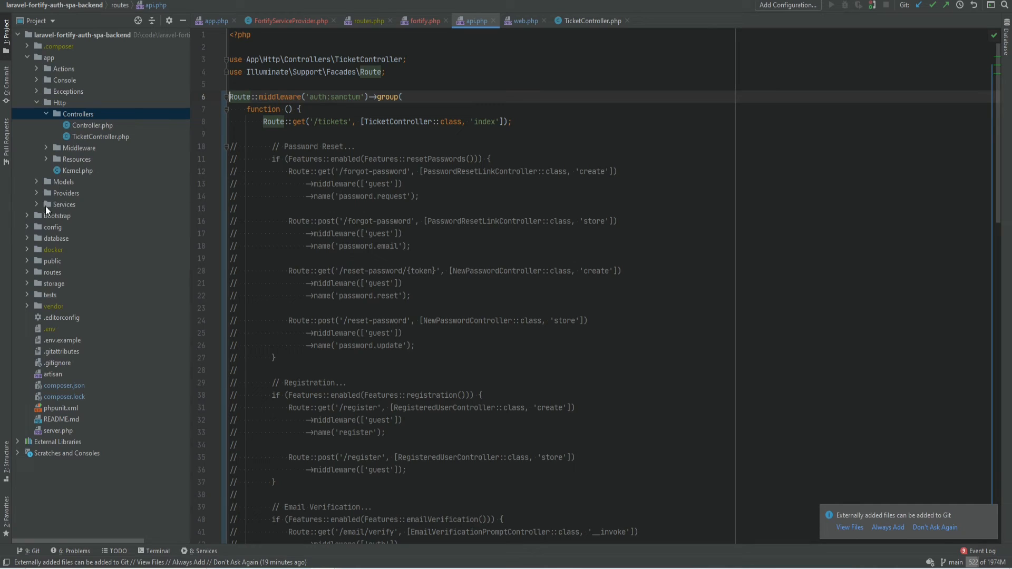
{"action": "mouse_move", "coordinate": [29, 248]}
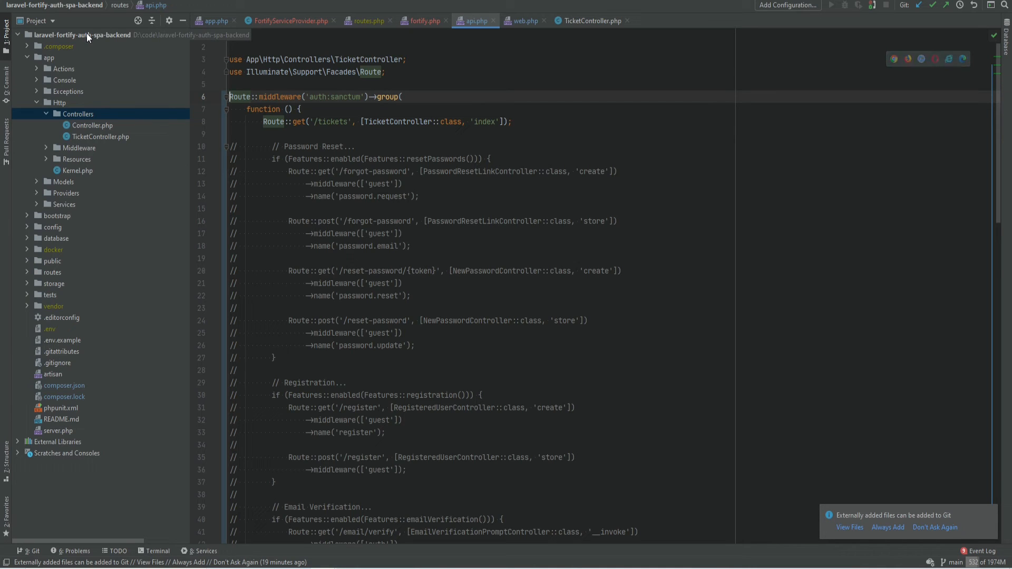
- Create the resources/lang/en directory and an auth.php file inside it
{"action": "type", "text": "re"}
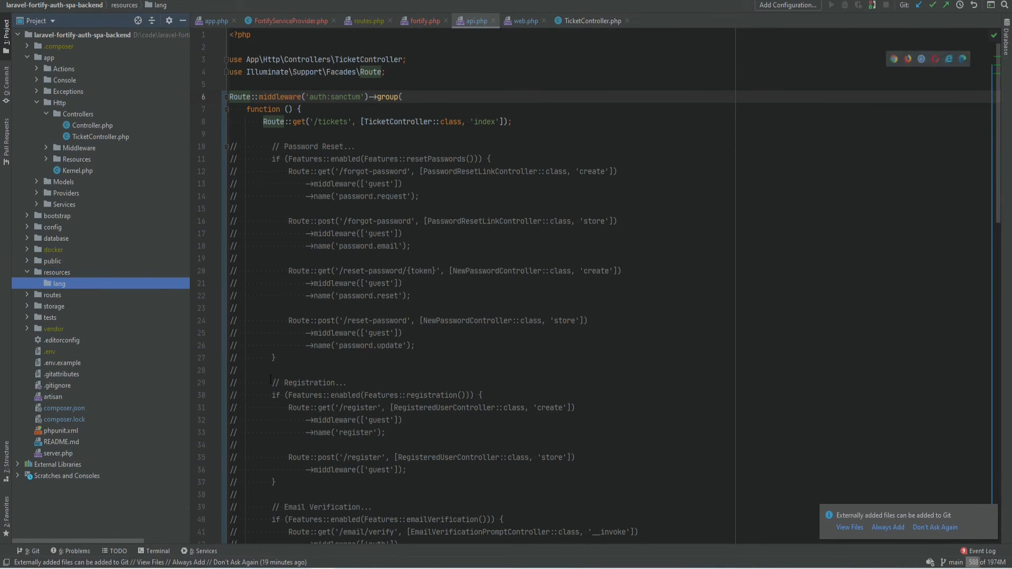
{"action": "right_click", "coordinate": [58, 282]}
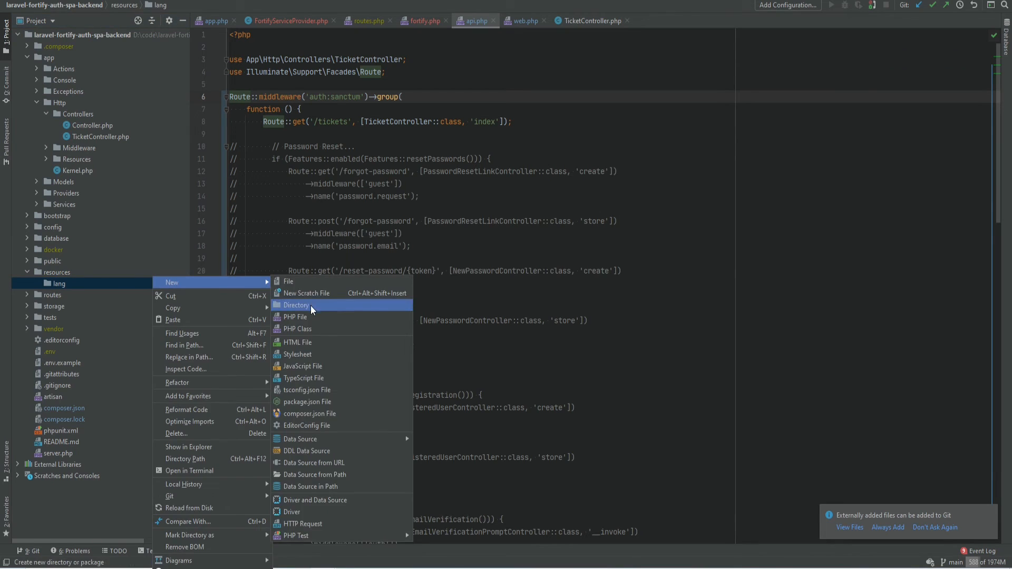
{"action": "left_click", "coordinate": [296, 304]}
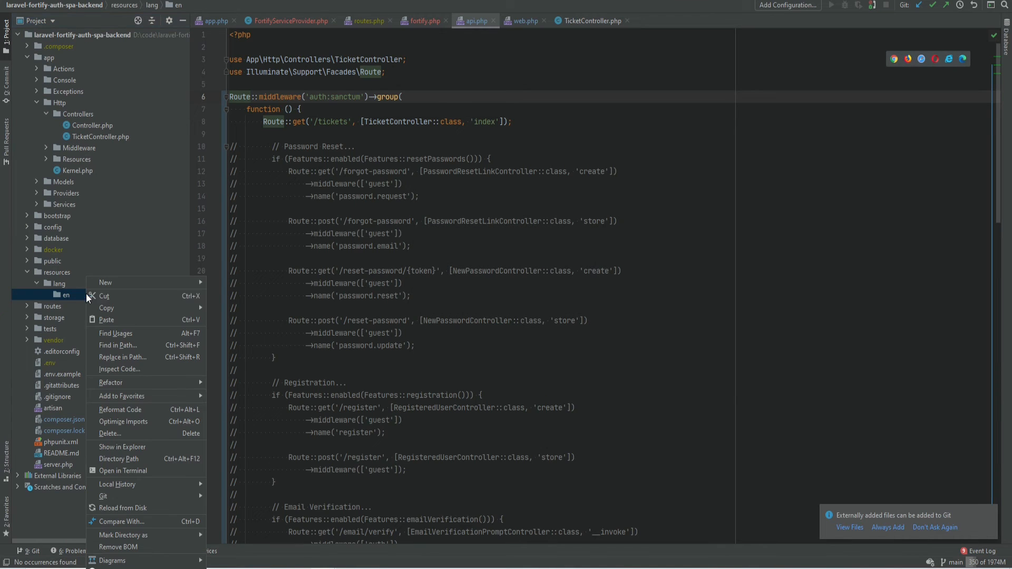
{"action": "type", "text": "aut"}
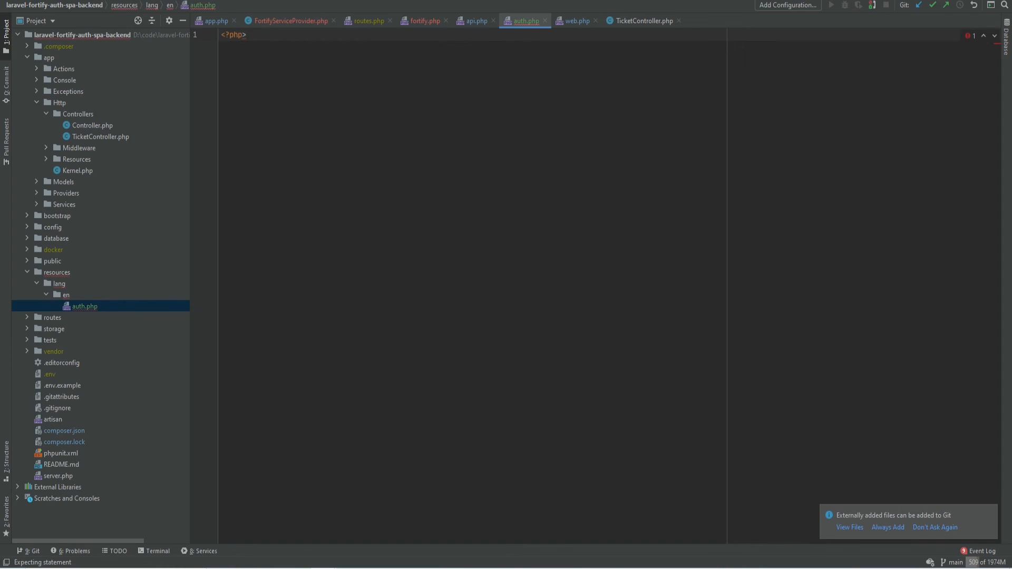
- Make auth.php return ['failed' => 'Invalid credentials']
{"action": "type", "text": "return ["}
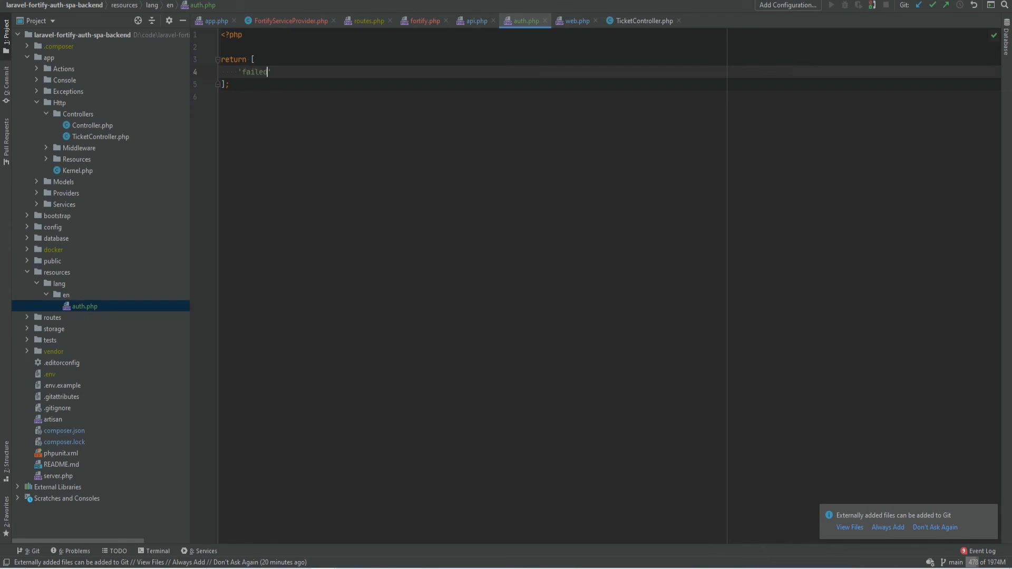
{"action": "type", "text": "=> '"}
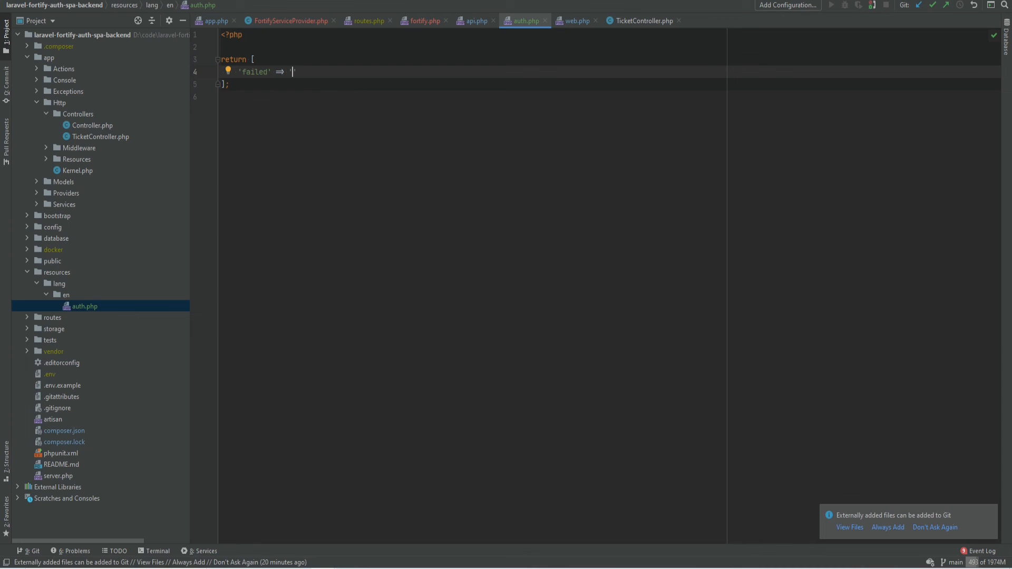
{"action": "type", "text": "'Invalid cre"}
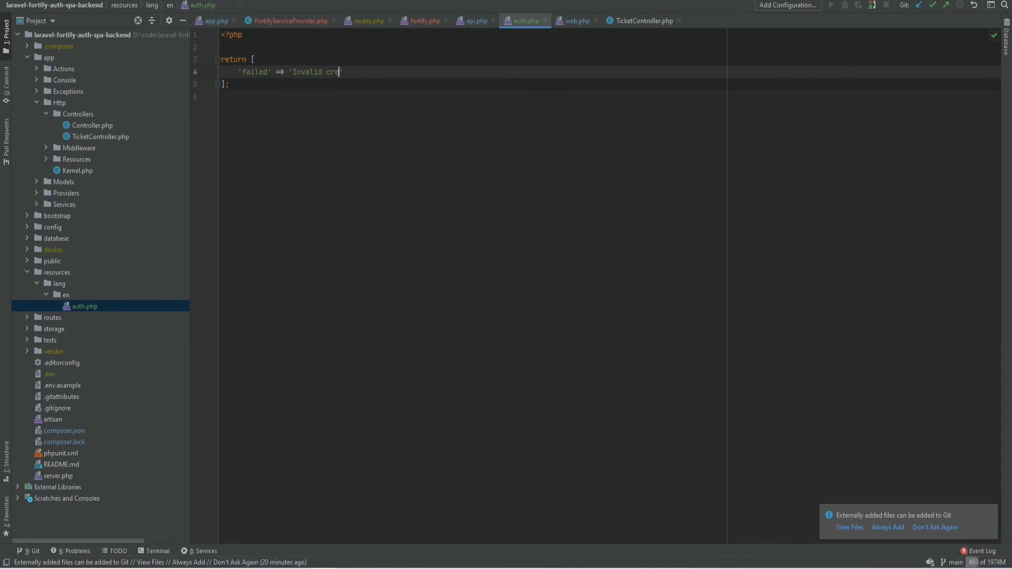
{"action": "type", "text": "dentials"}
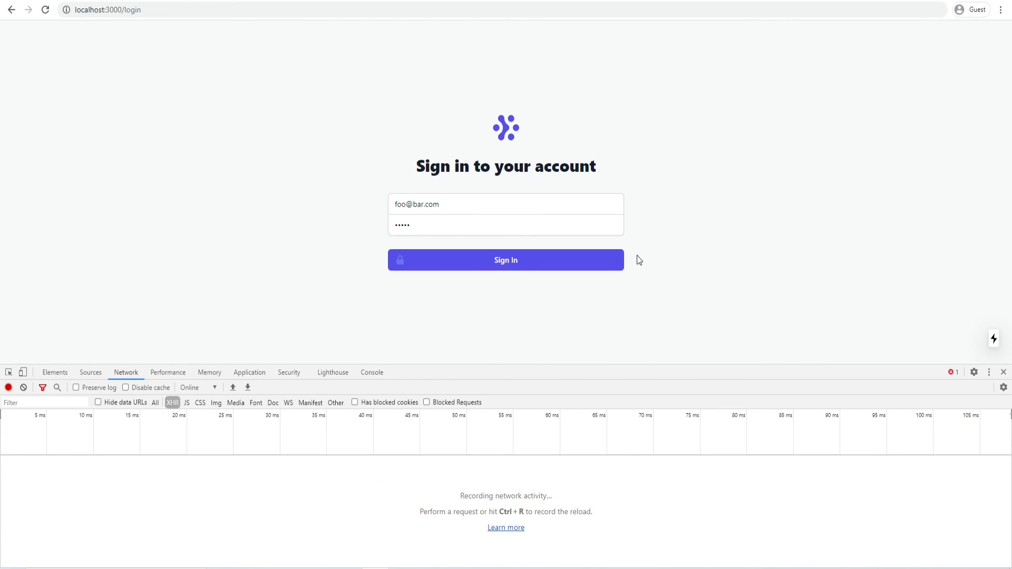
- Resubmit to see 'Invalid credentials.', then sign in with the corrected password
{"action": "left_click", "coordinate": [506, 260]}
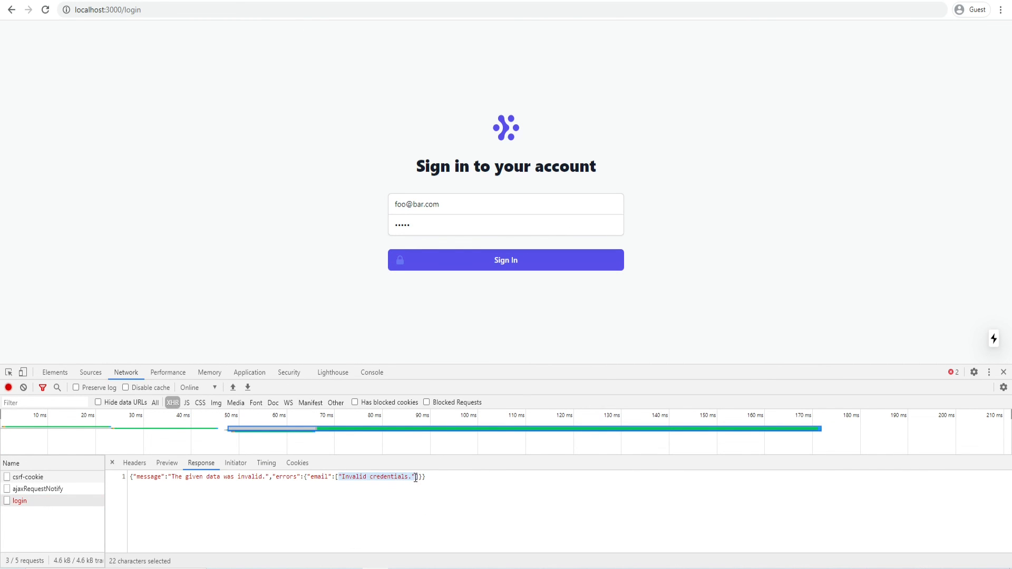
{"action": "left_click", "coordinate": [505, 225]}
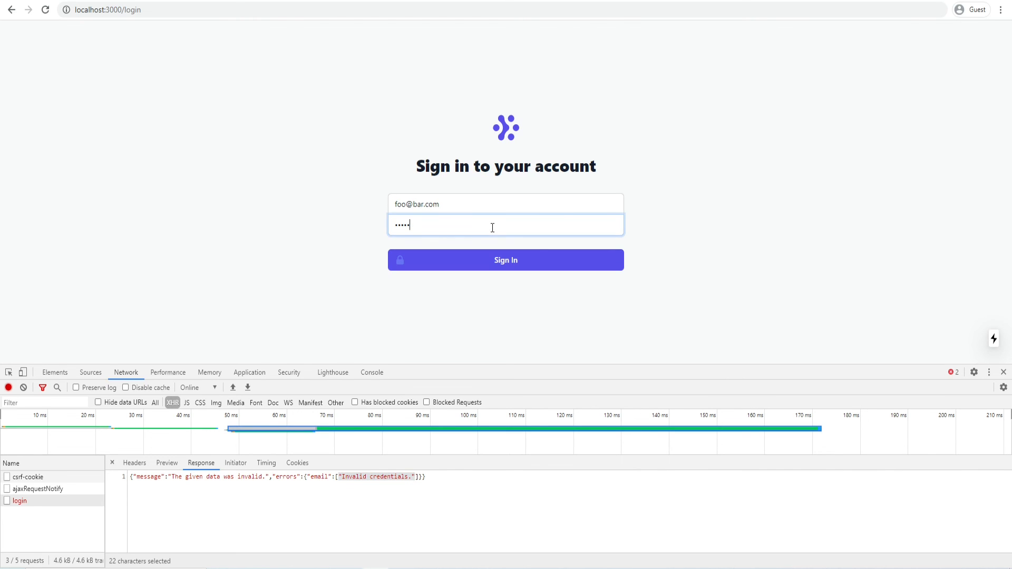
{"action": "double_click", "coordinate": [402, 224]}
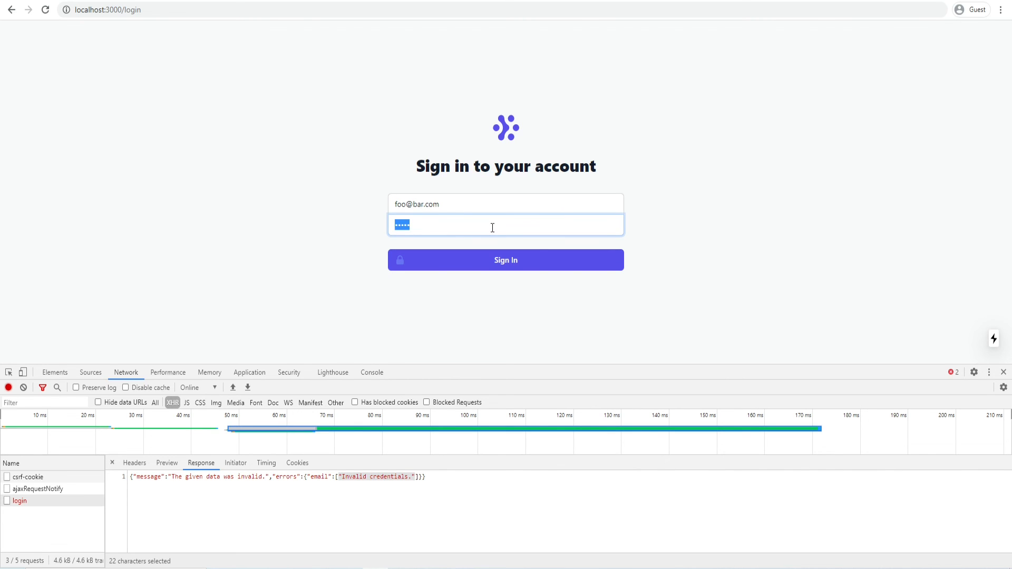
{"action": "left_click", "coordinate": [506, 259]}
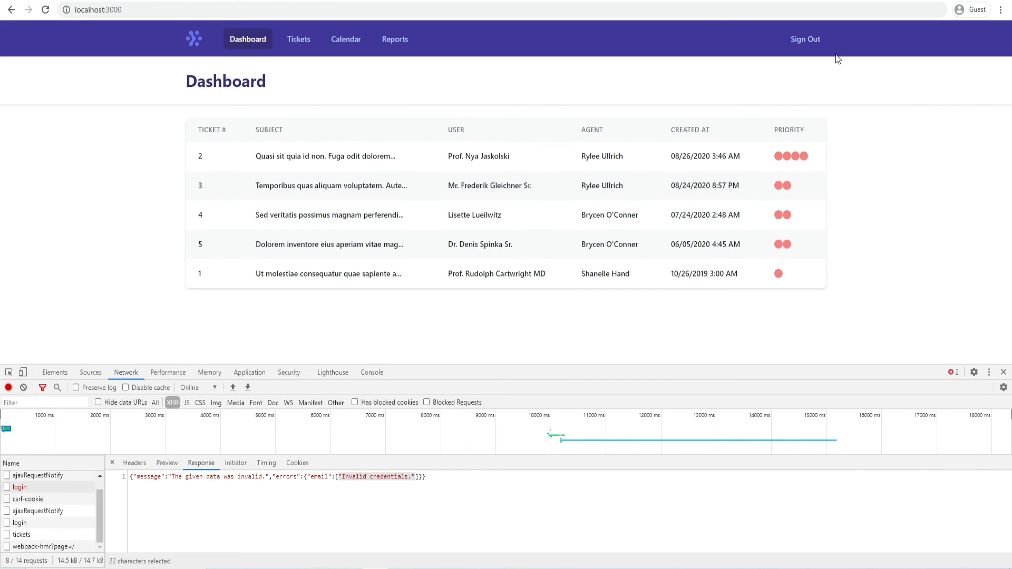
{"action": "left_click", "coordinate": [805, 38]}
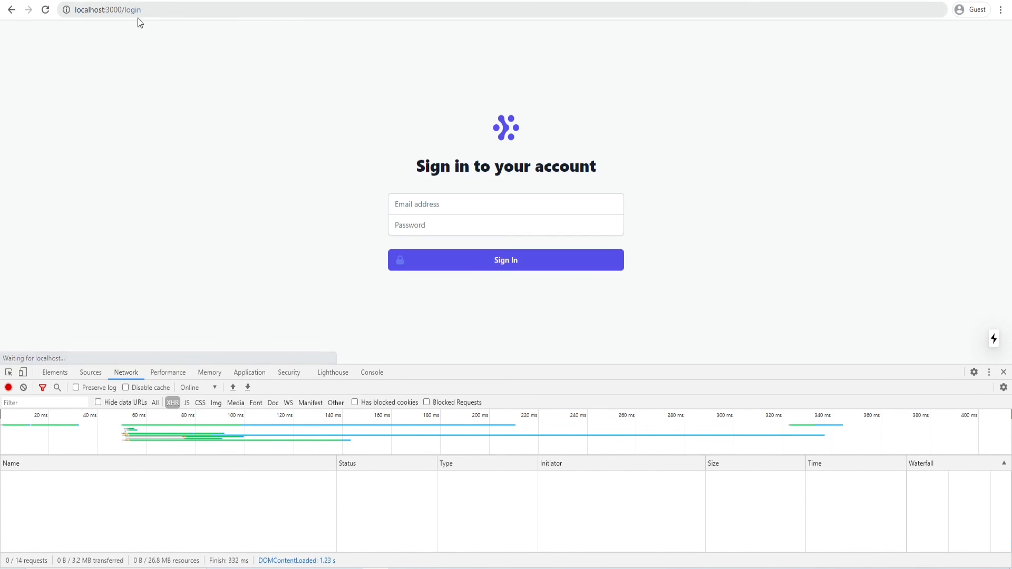
{"action": "left_click", "coordinate": [506, 204]}
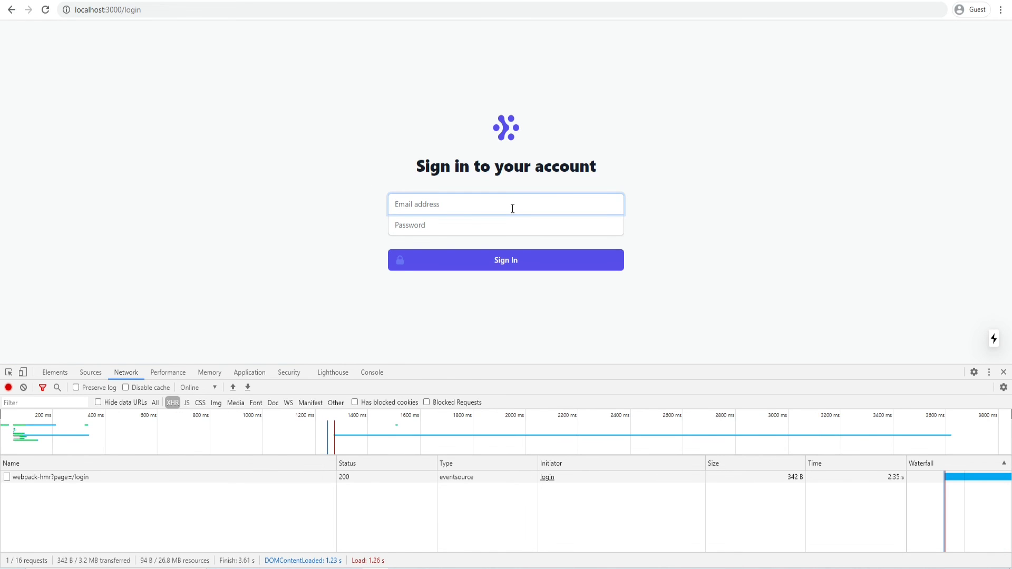
{"action": "type", "text": "foo@bar.com"}
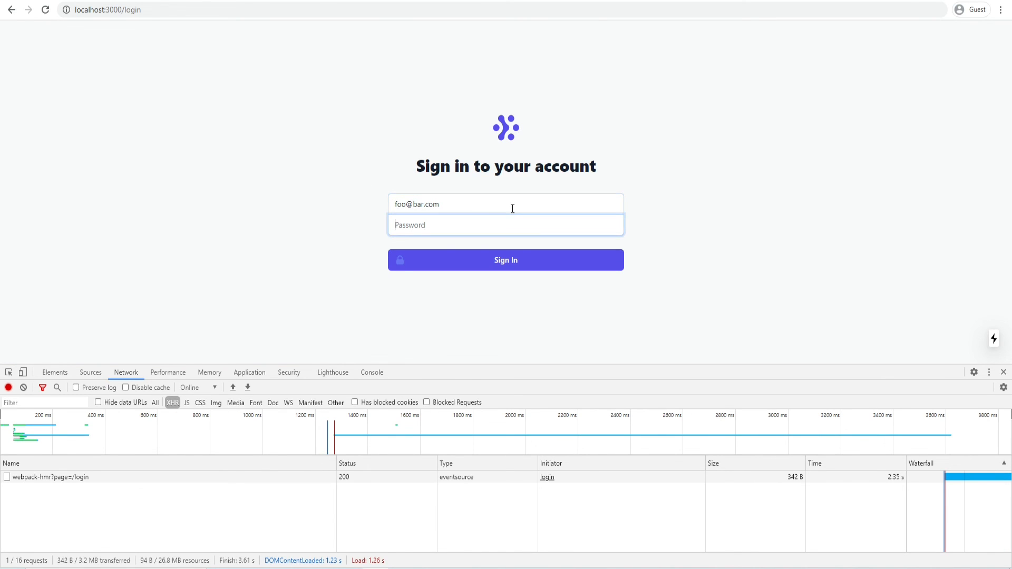
{"action": "left_click", "coordinate": [506, 260]}
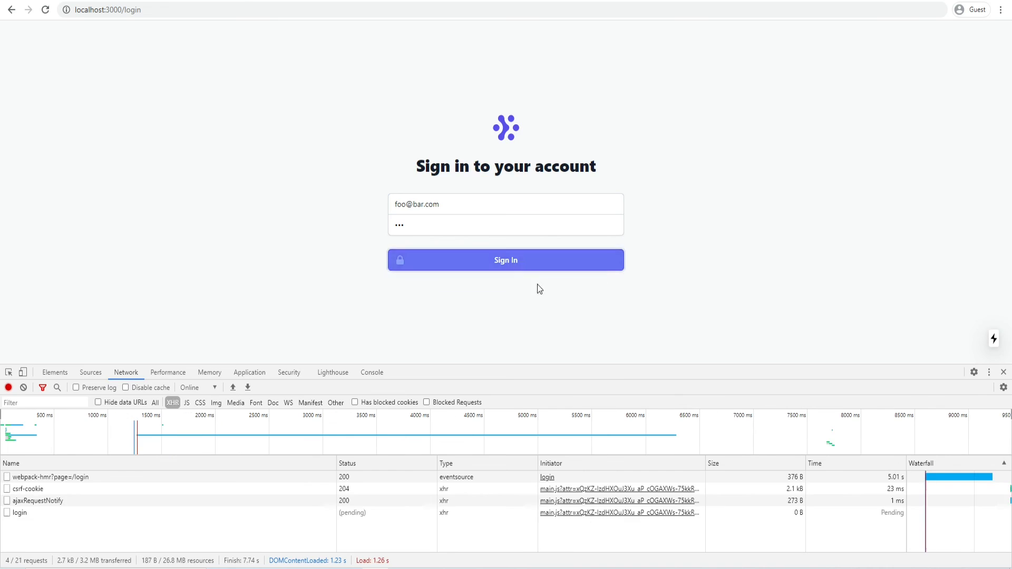
{"action": "left_click", "coordinate": [506, 260]}
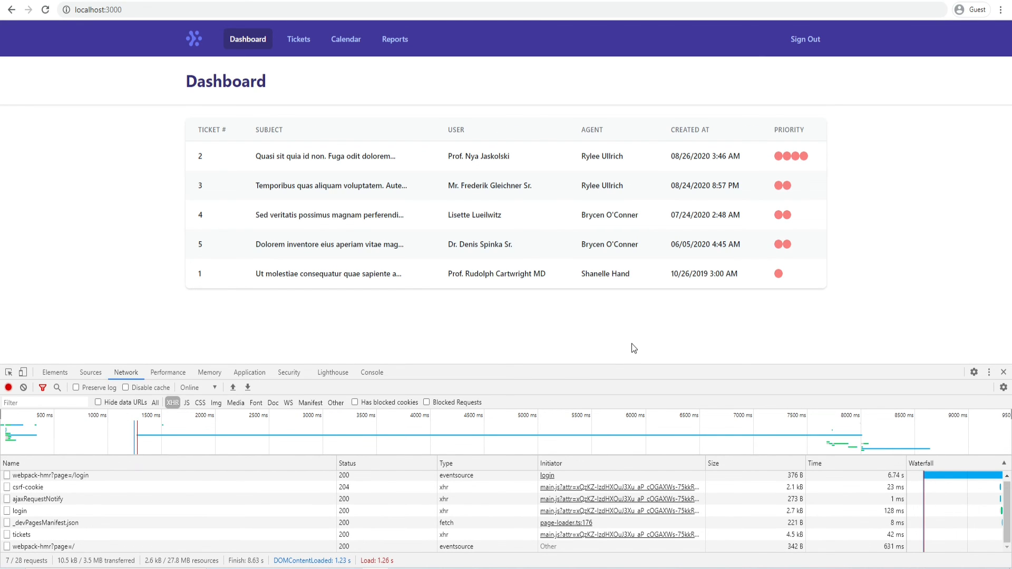